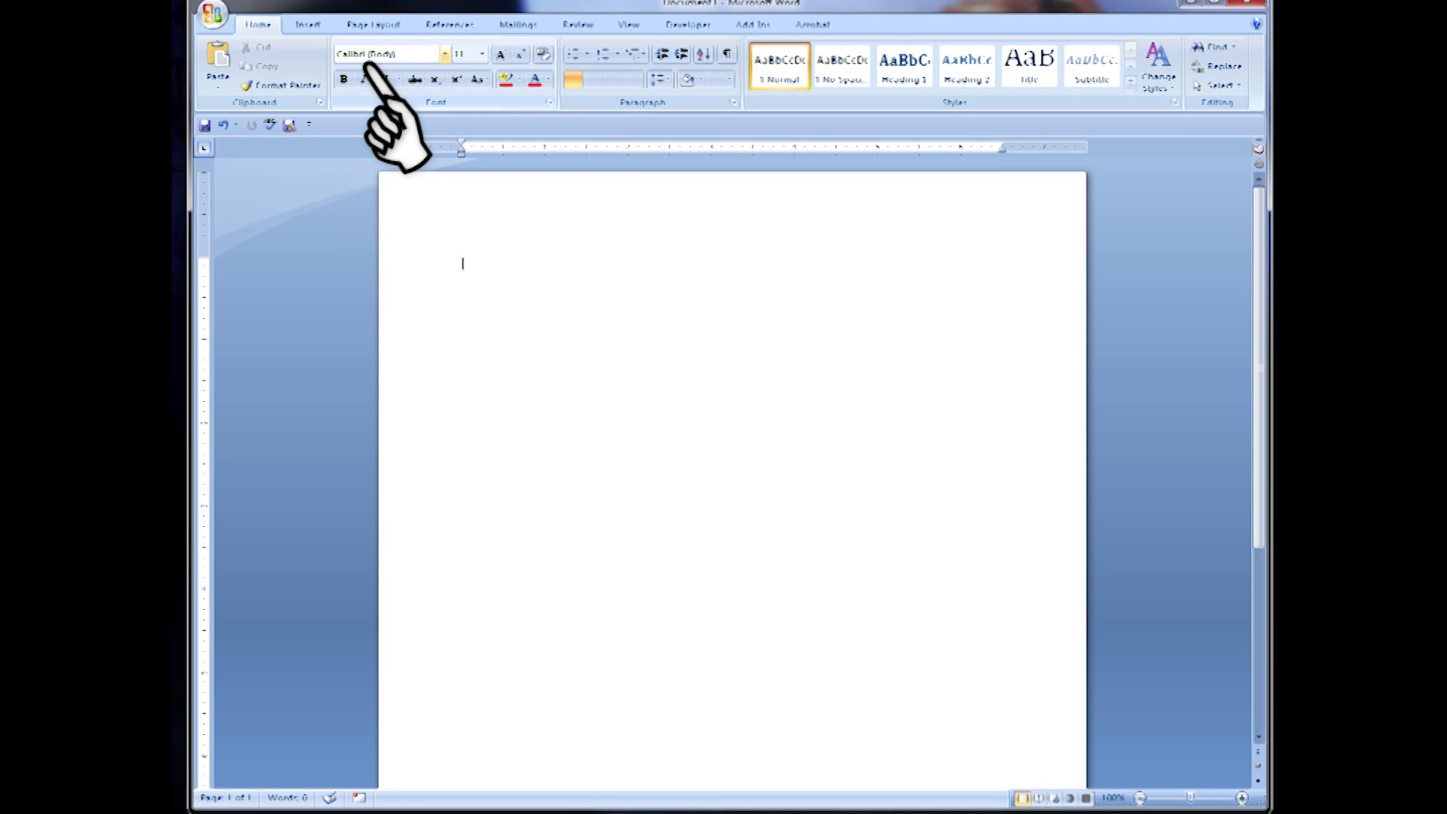
In Times New Roman 12, add the Student Name, Date, Teacher Name and Class Name heading lines
click(387, 53)
text(Times New Roman)
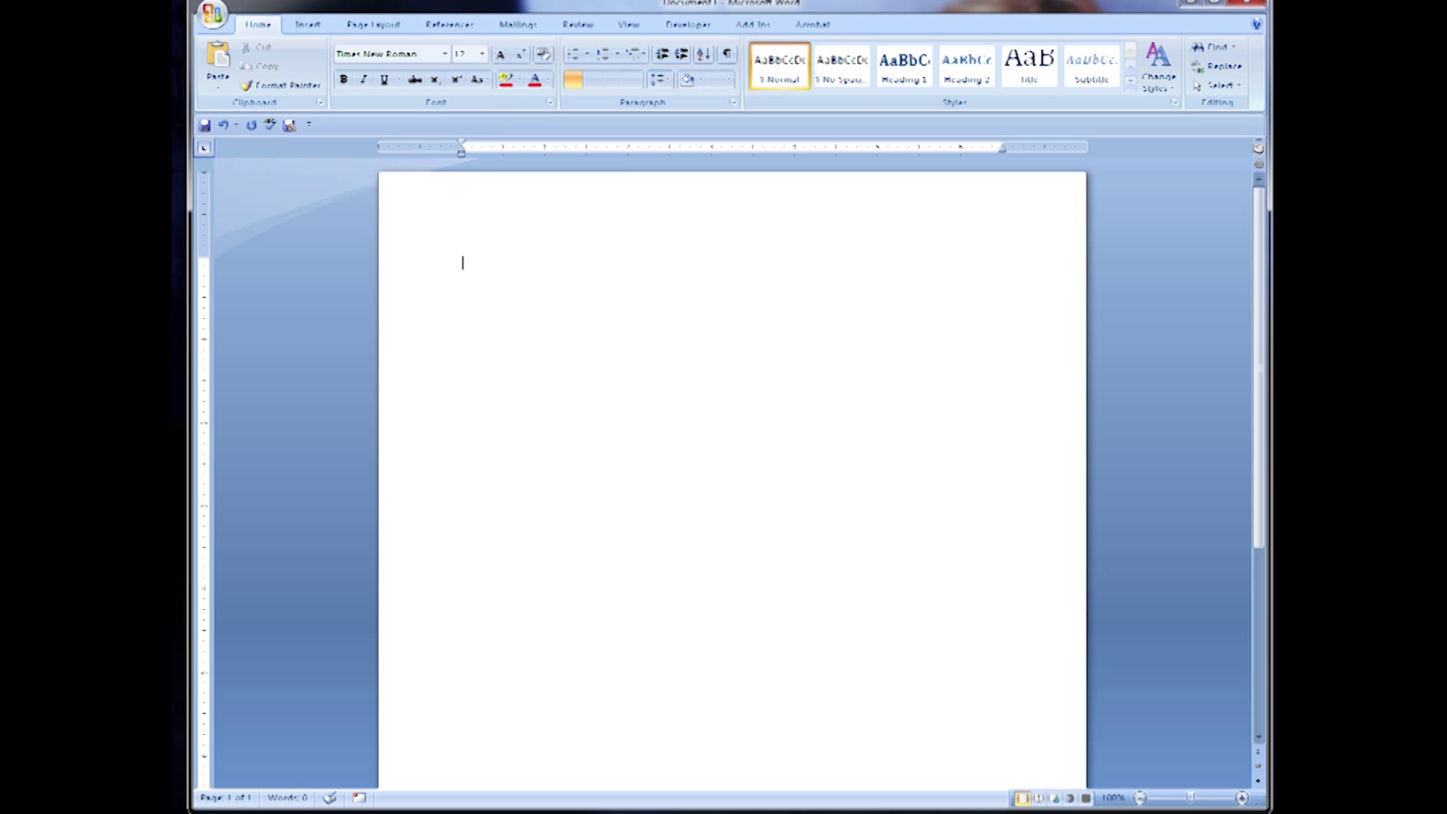
text(Student Name)
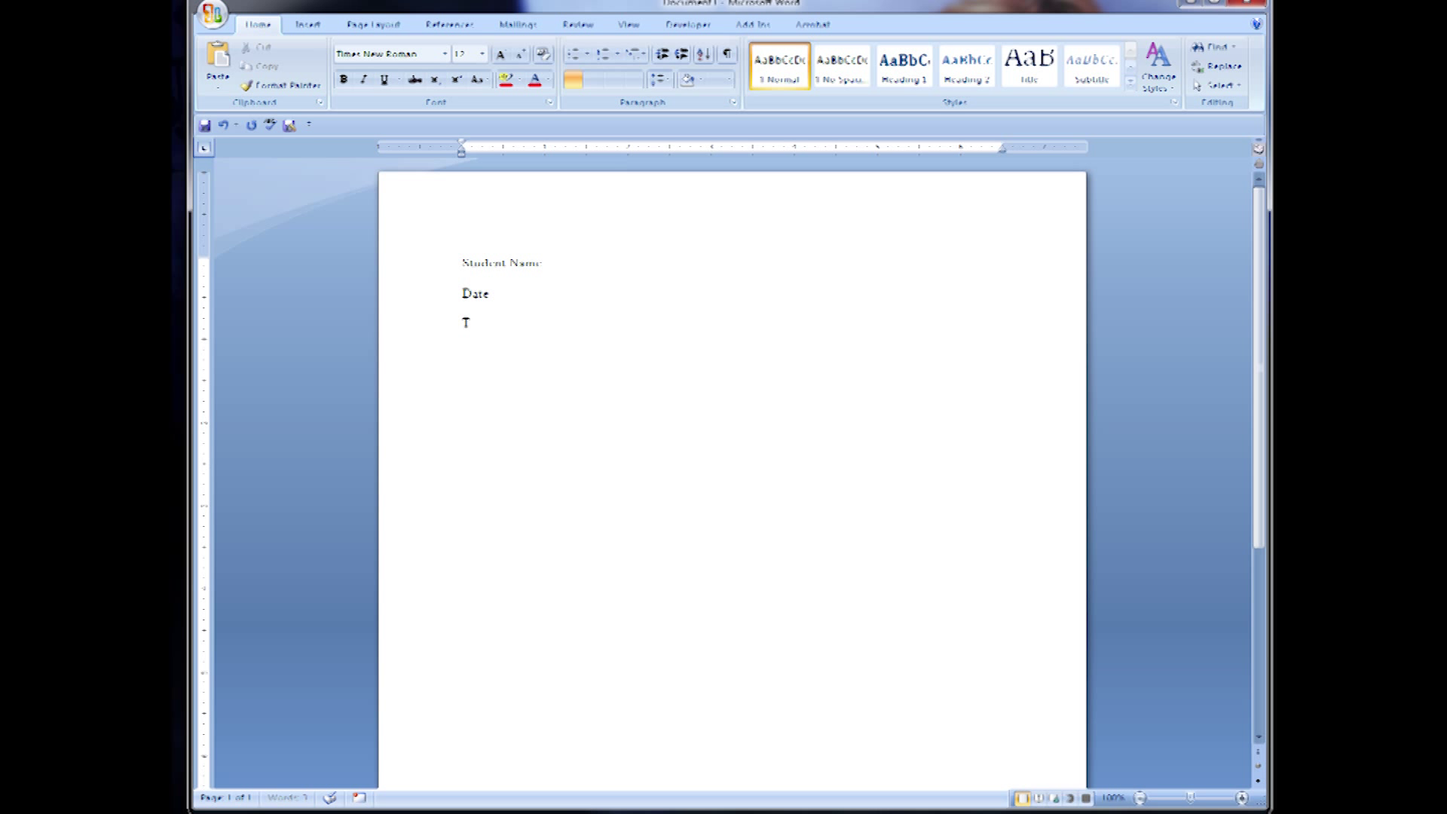
text(eacher Name)
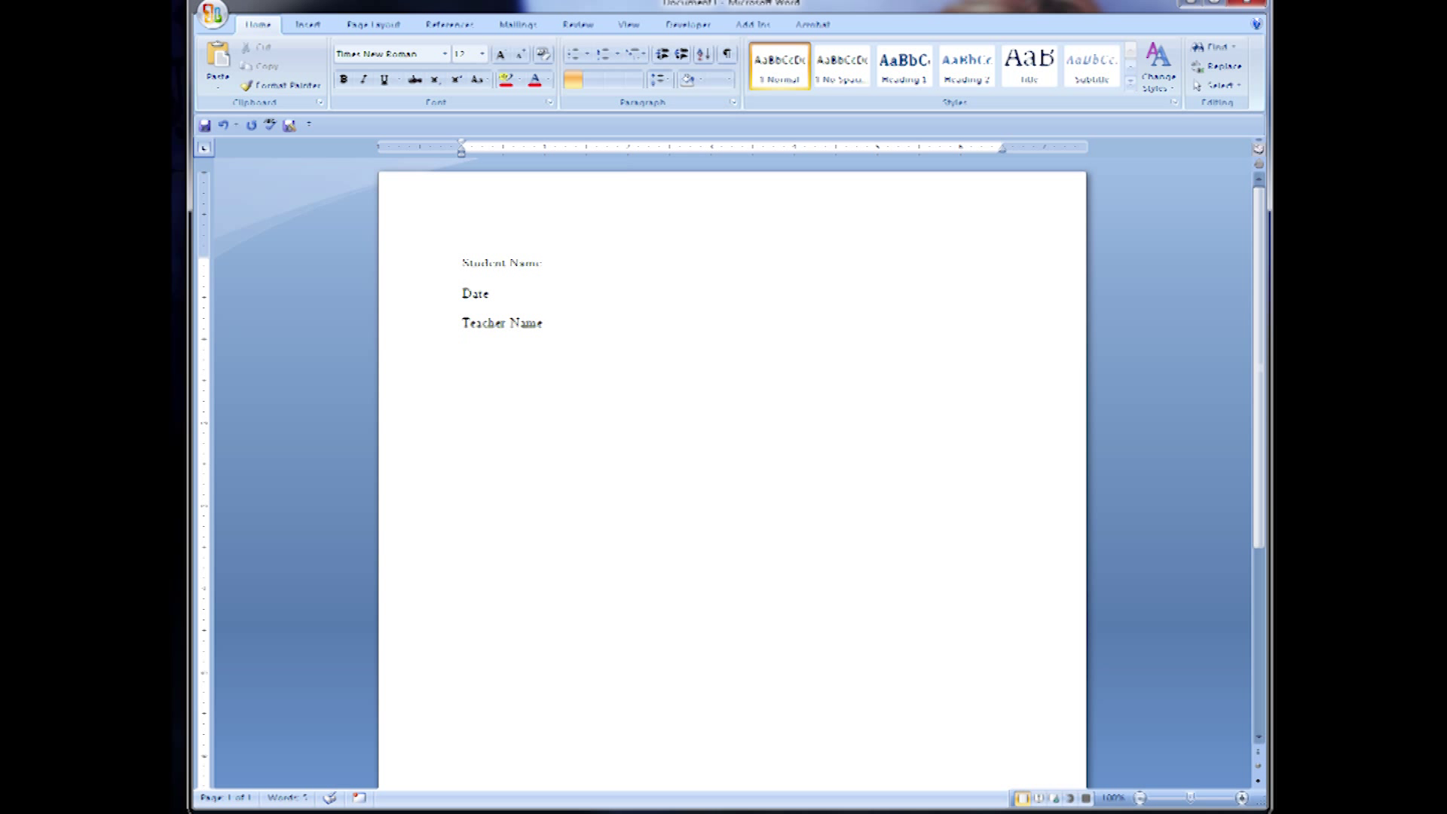
text(Class Name)
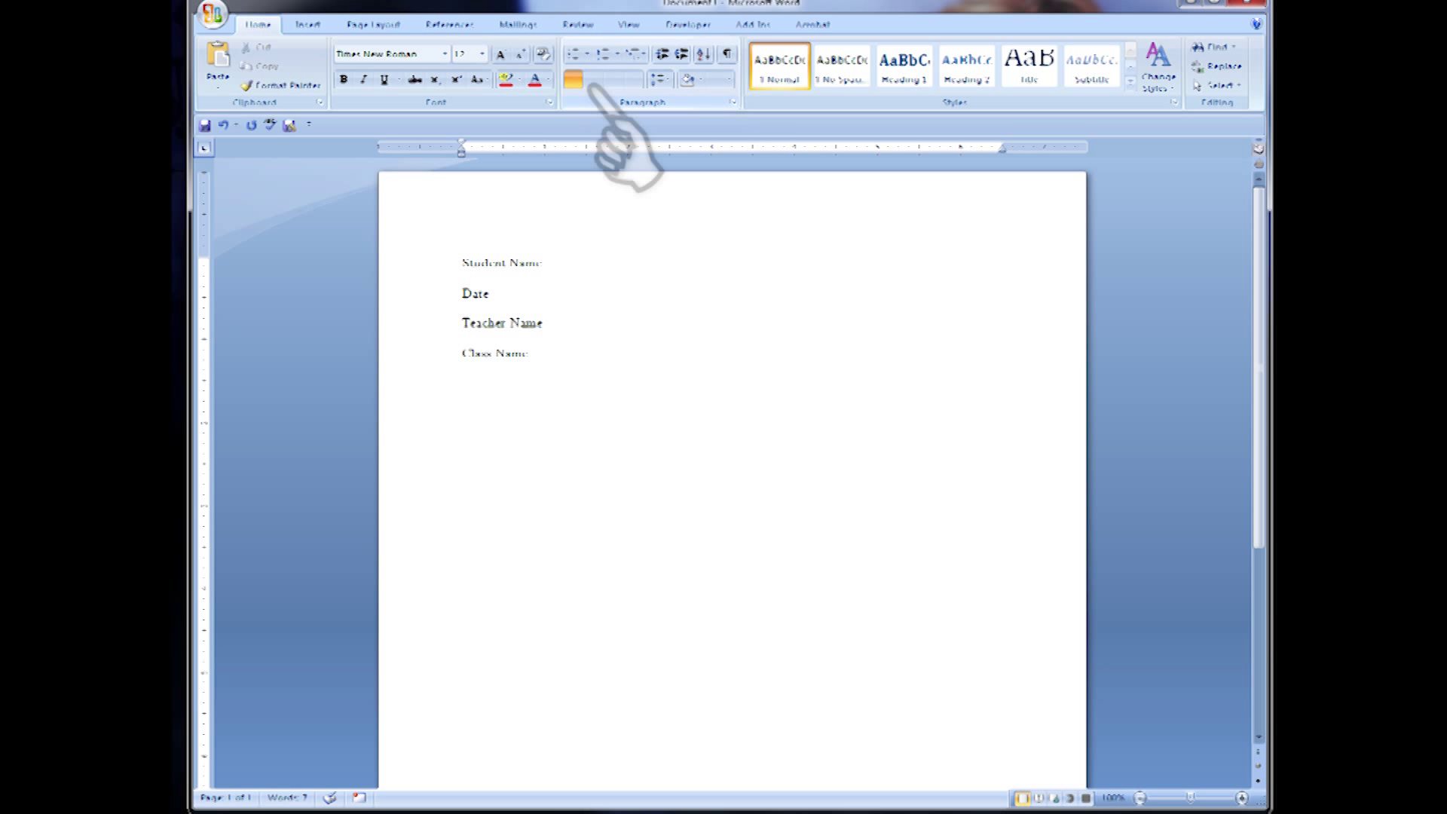
Add a centered 'Title of paper' line below the heading
click(593, 78)
text(Title of)
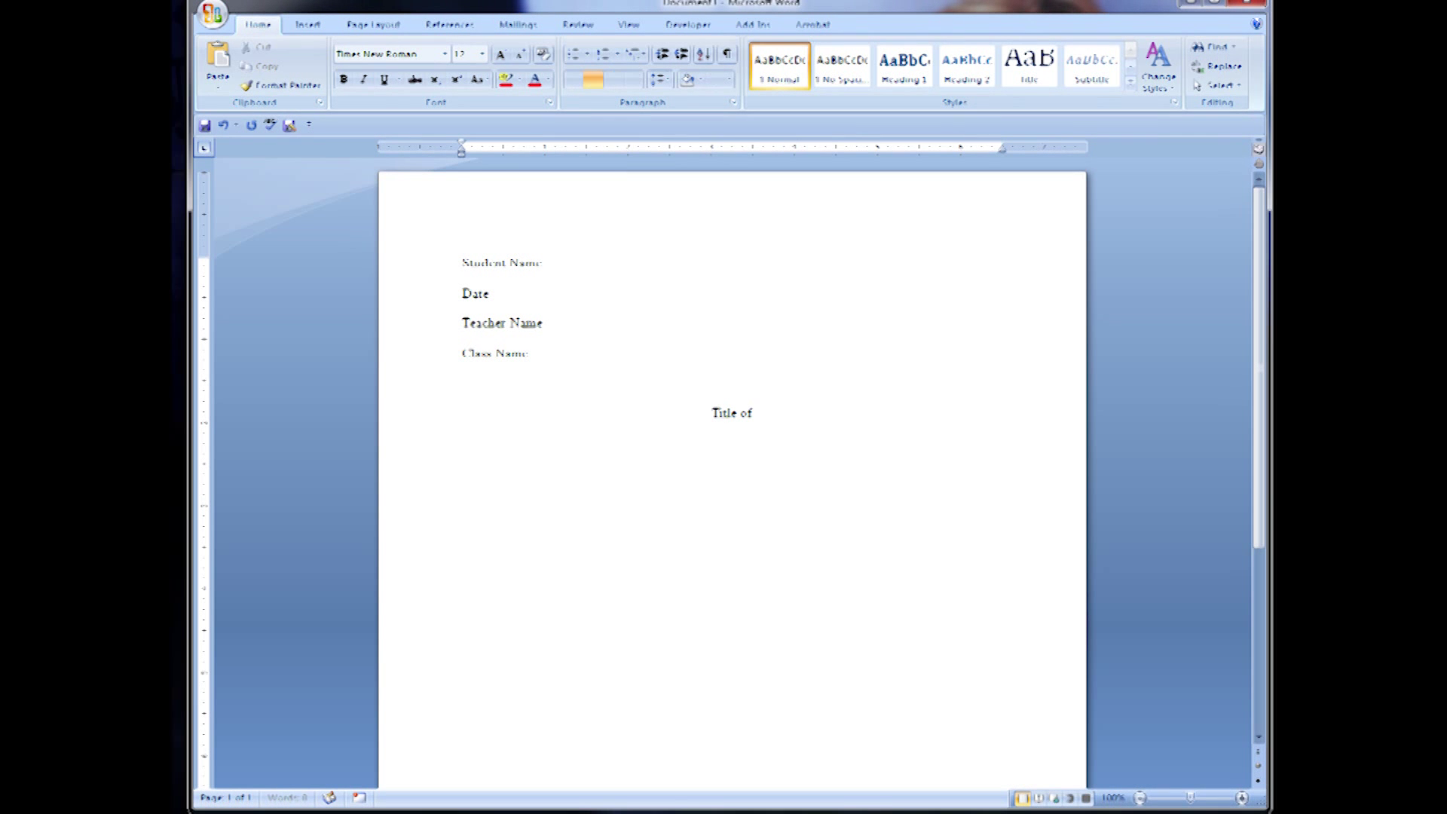
text(paper)
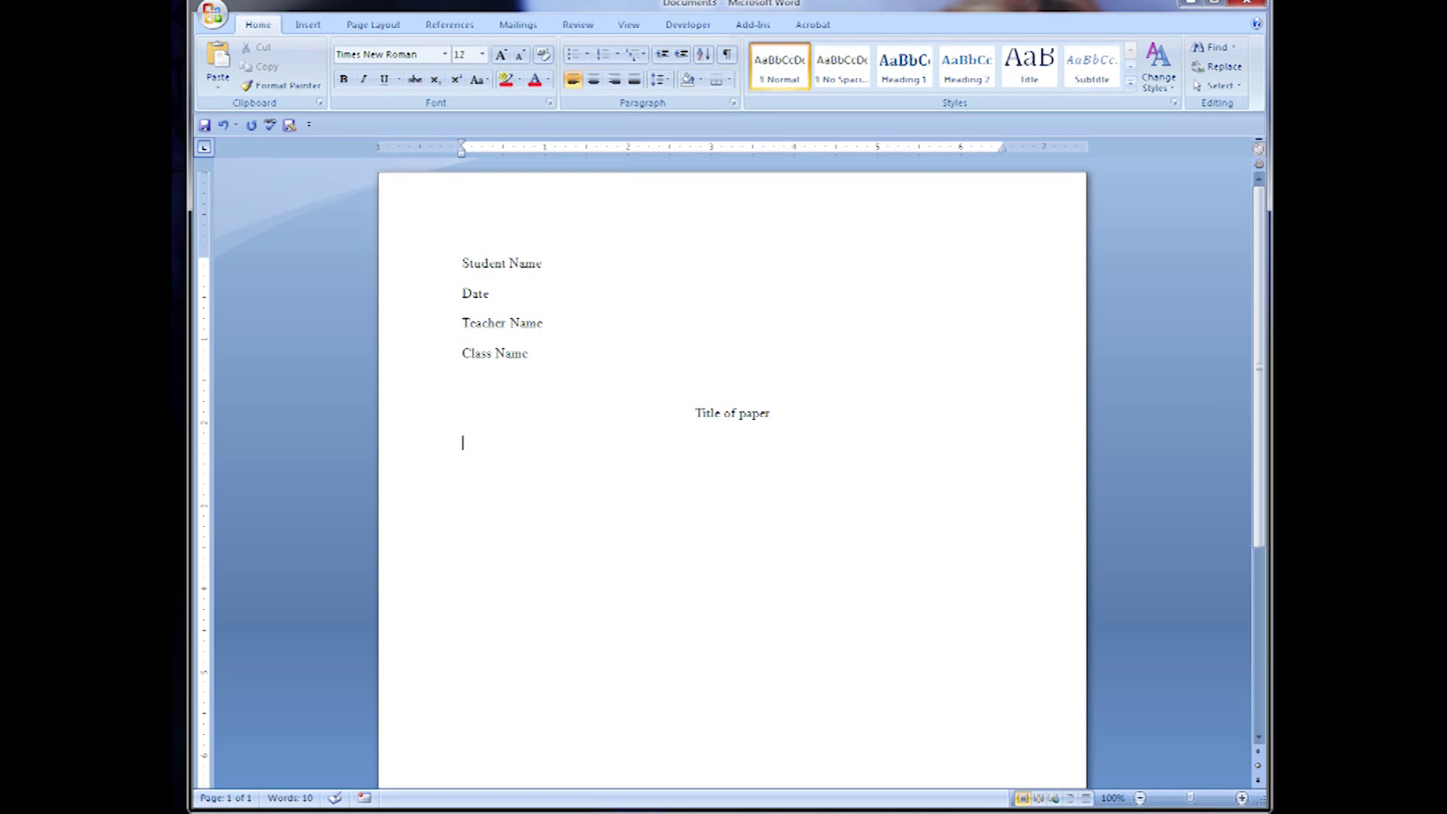
Left-align the body and fill it with 'This is your first paragraph' placeholder text
click(660, 78)
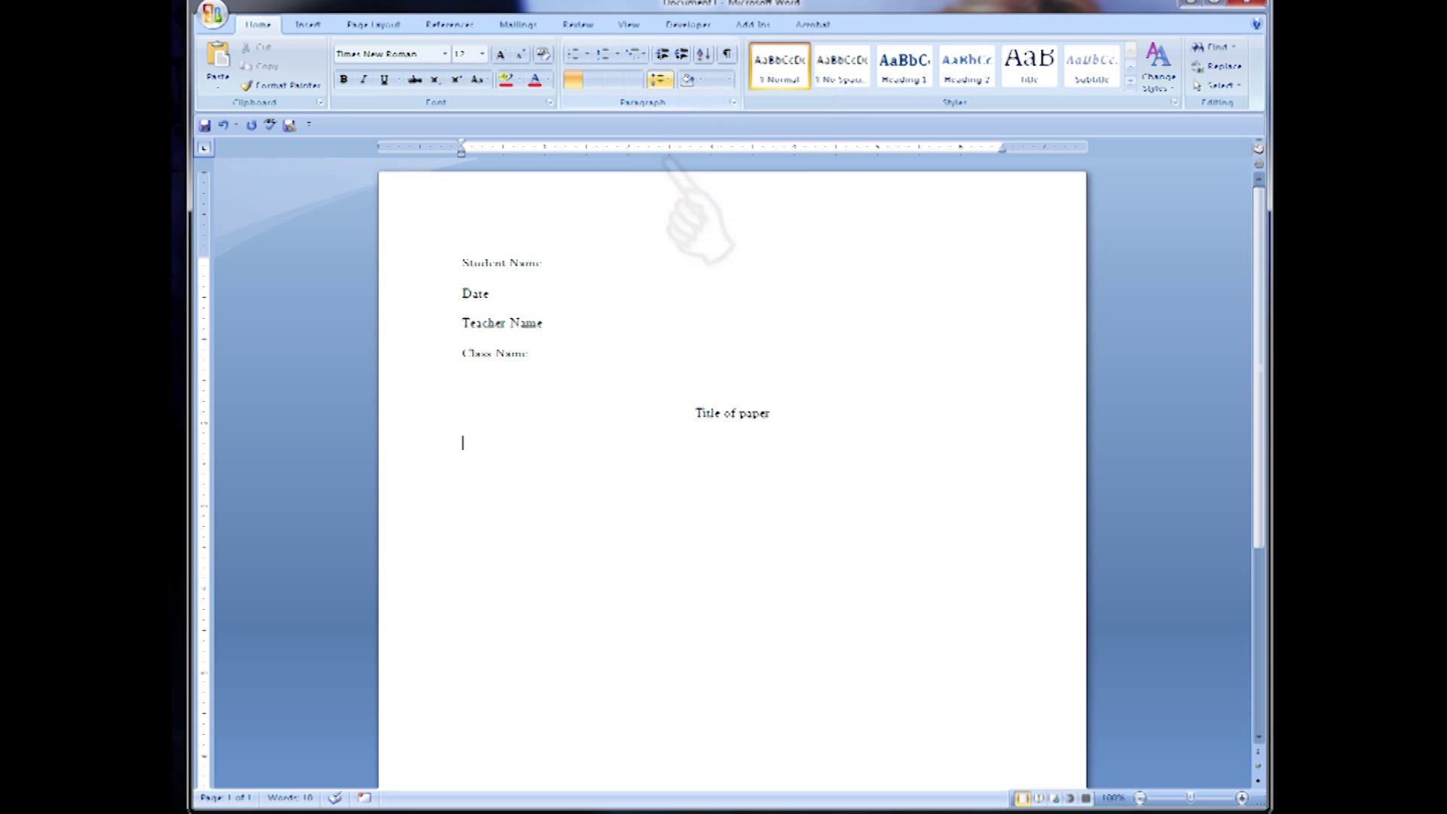
text(This it)
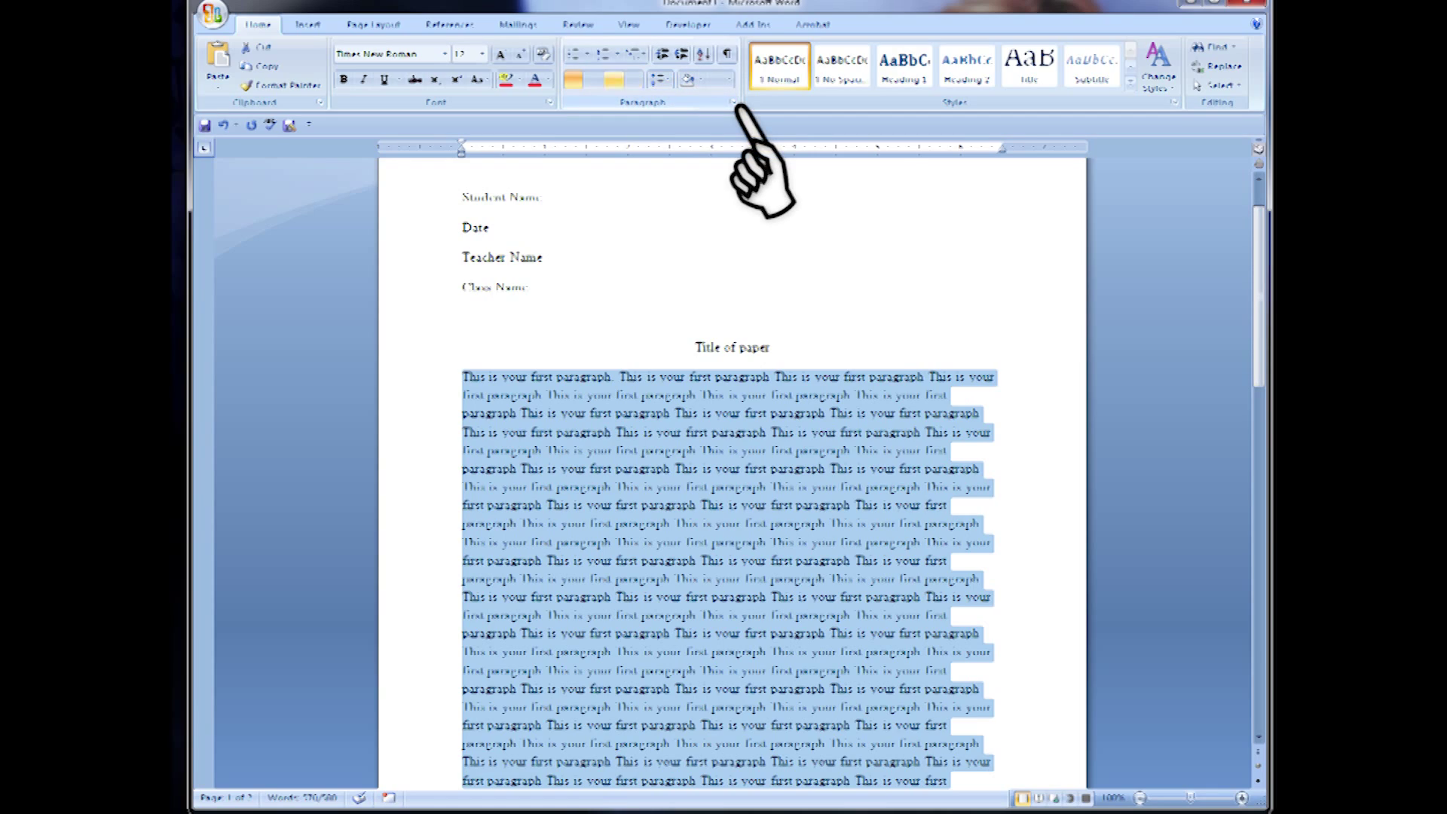
Set the body to first-line indent 0.5", 0 pt after, double line spacing
click(734, 102)
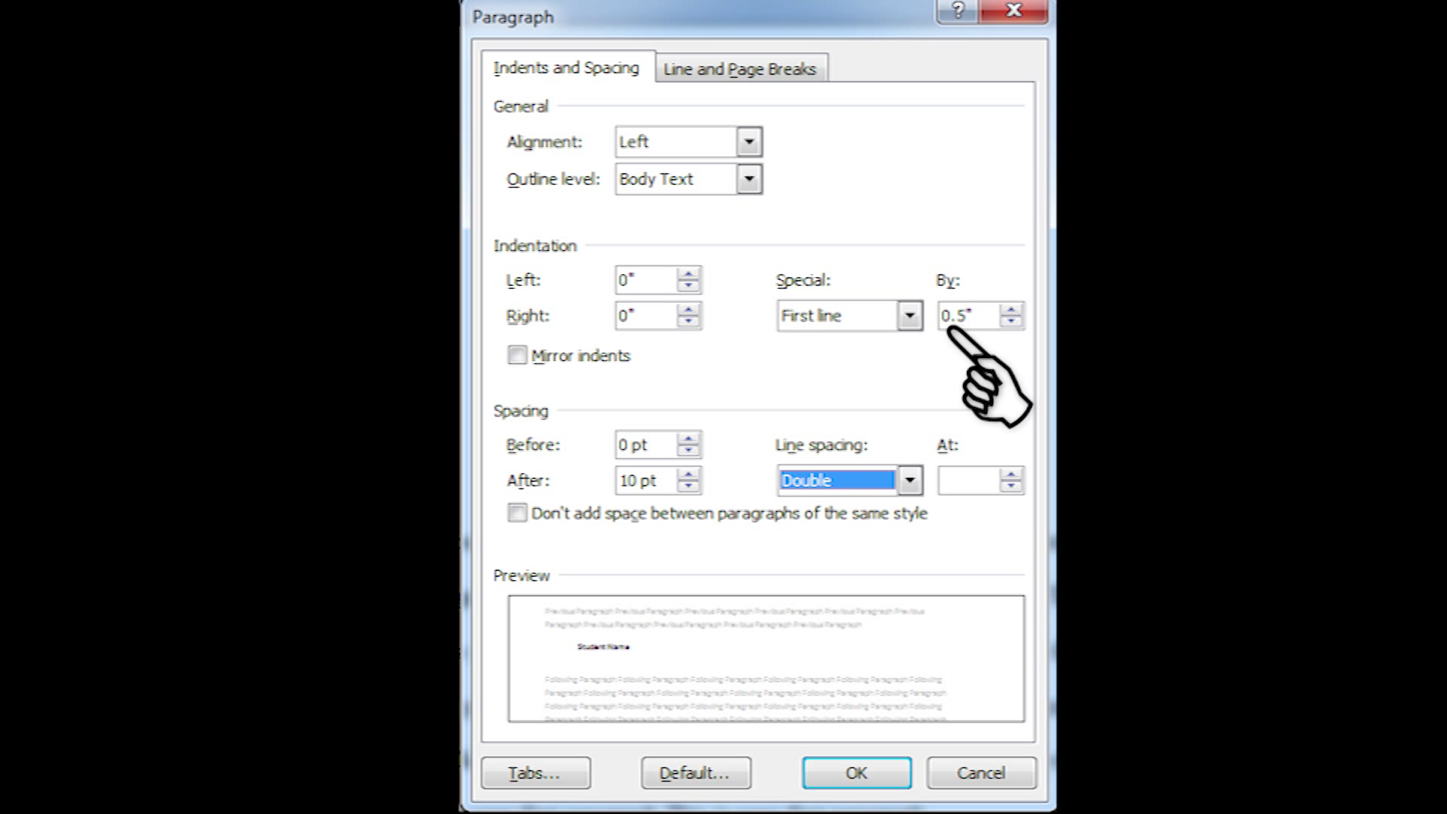
mouse_move(646, 452)
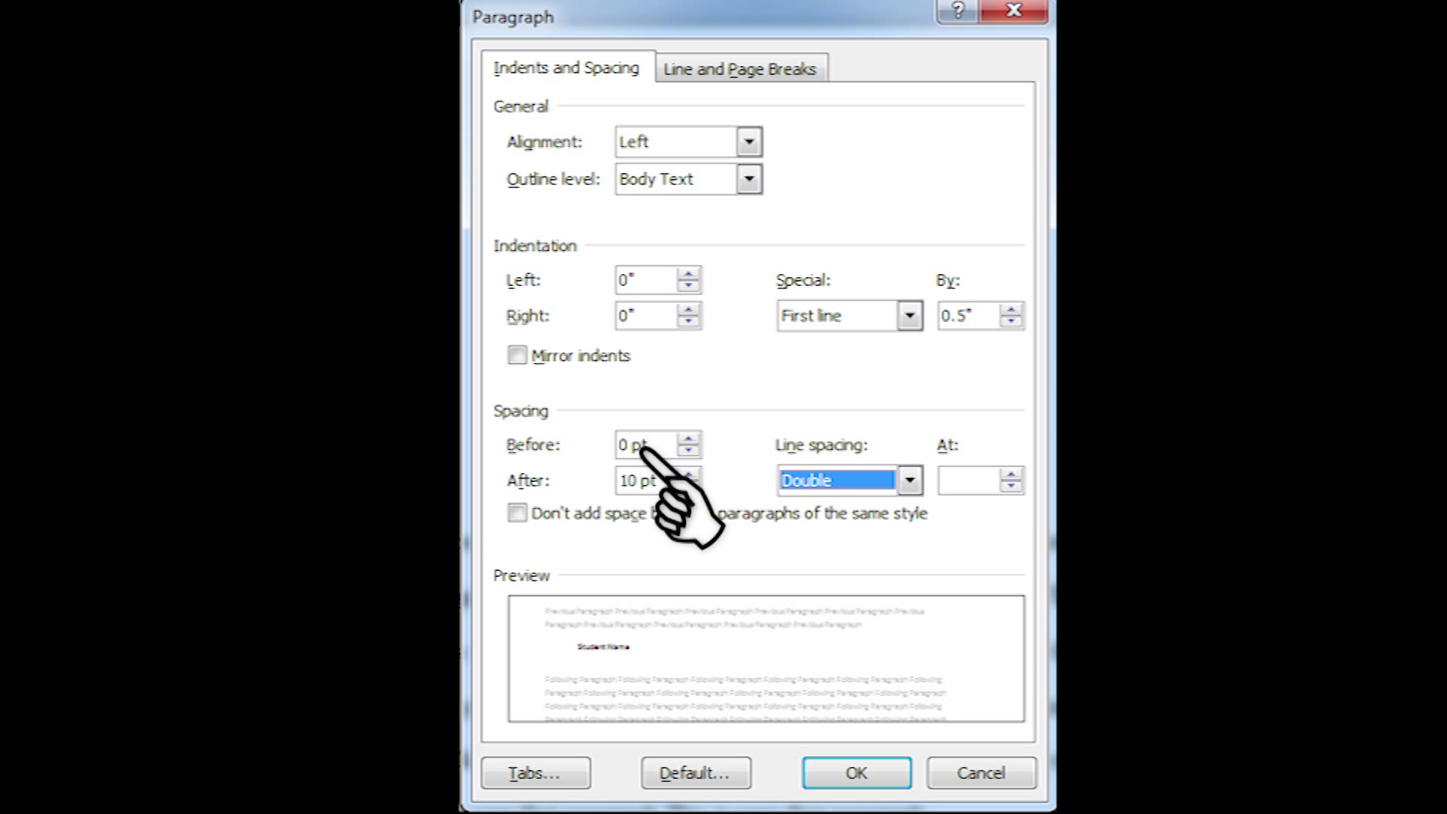
click(689, 484)
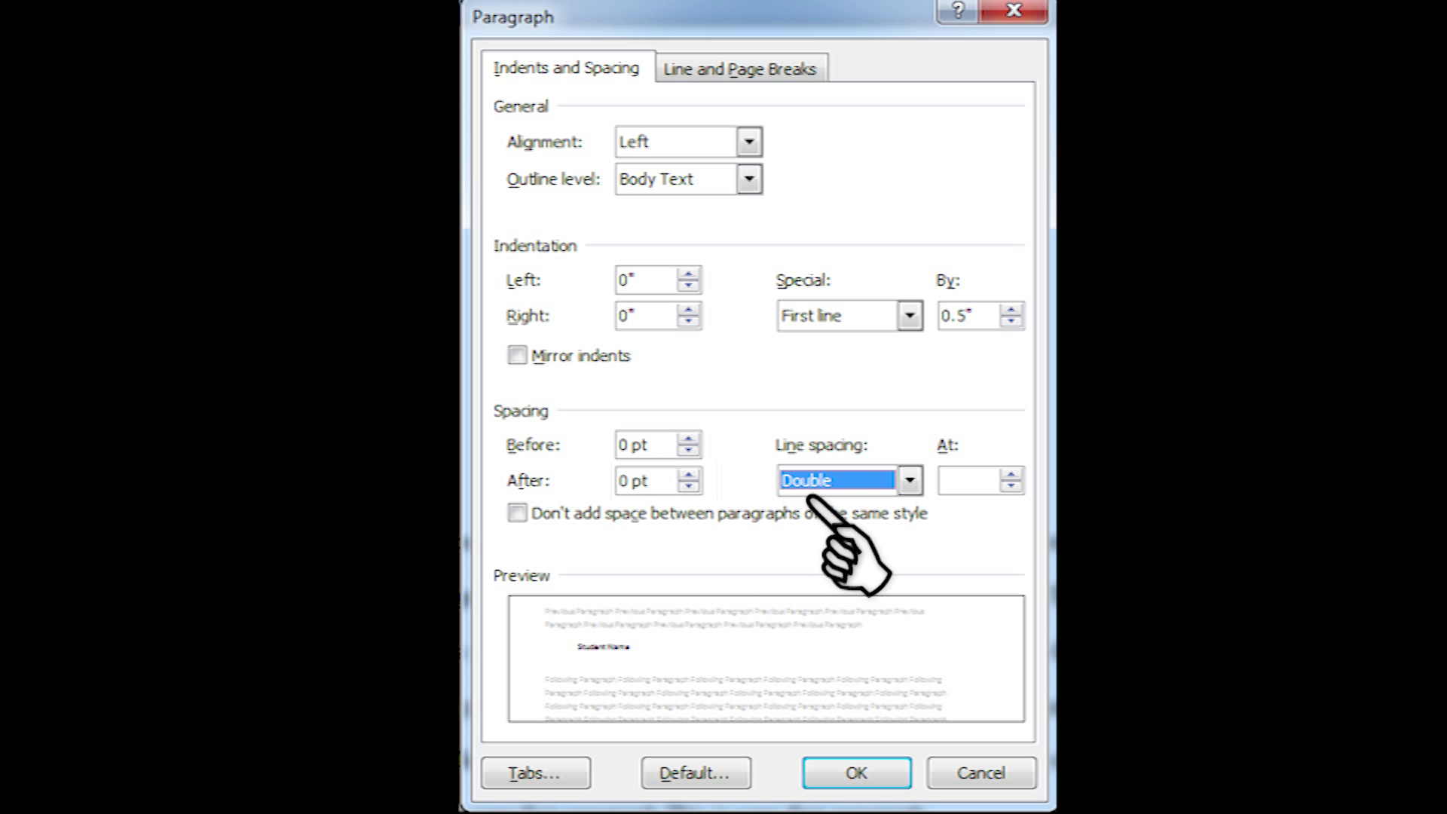
mouse_move(857, 600)
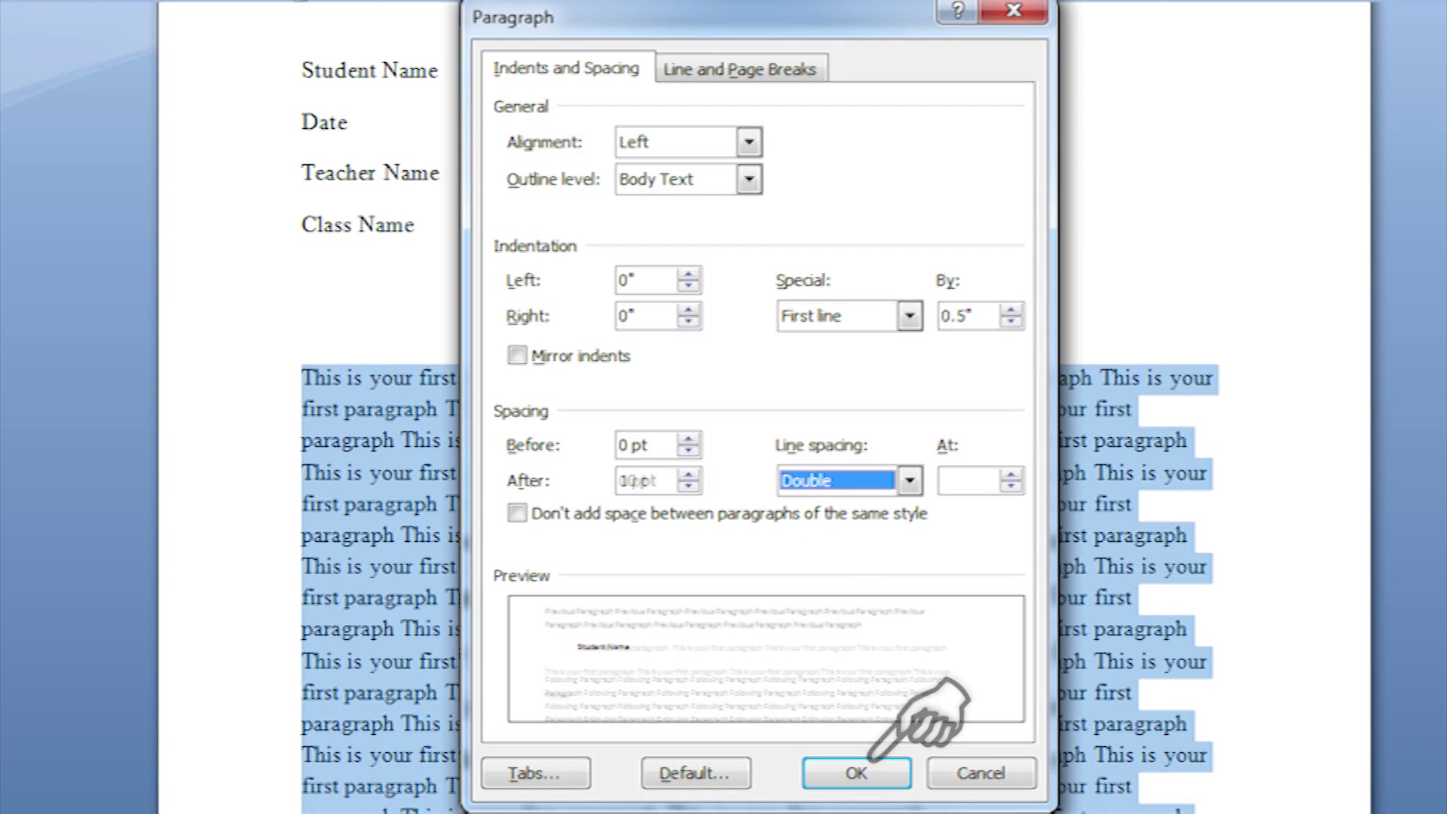
click(856, 773)
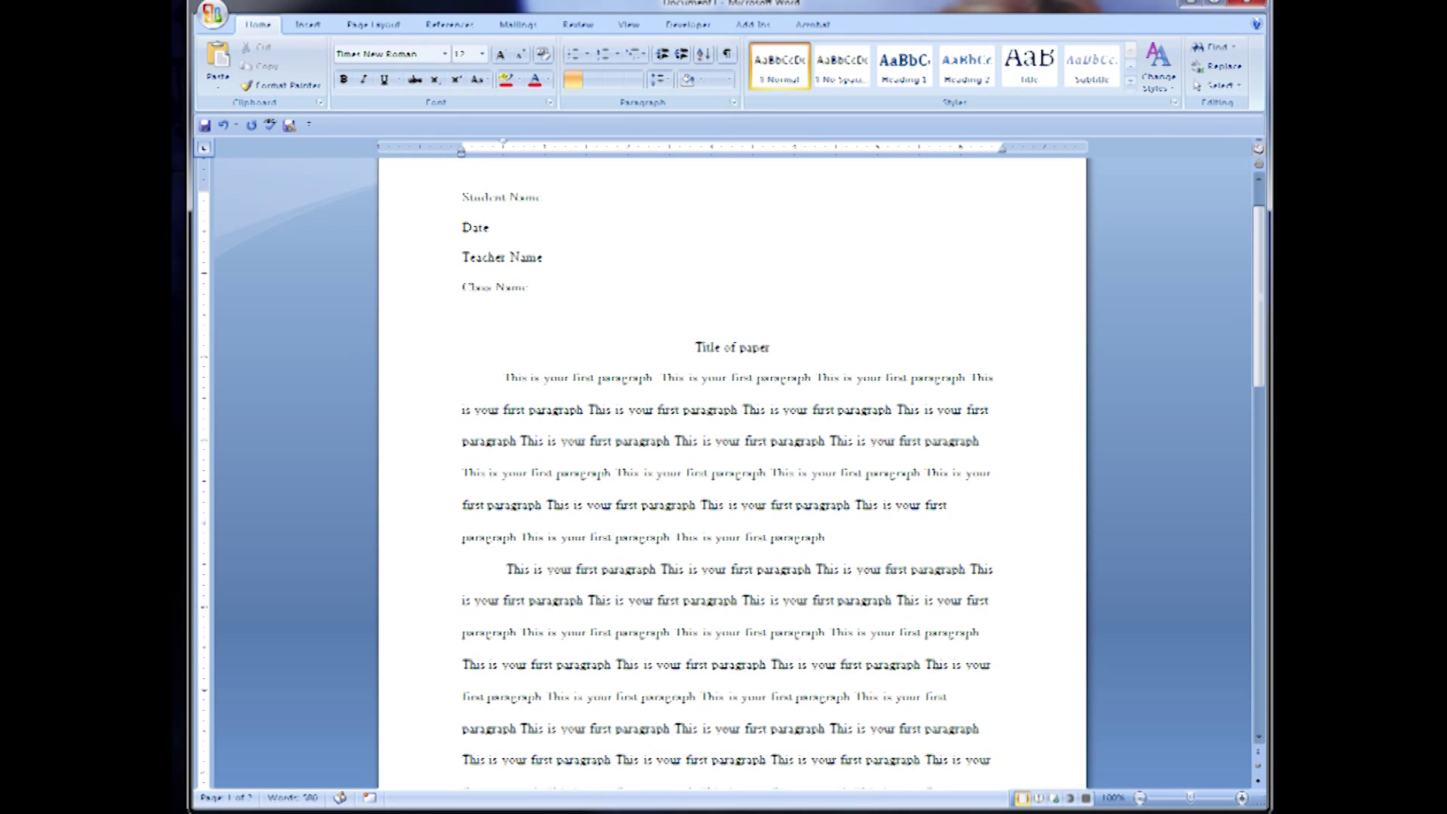
Insert a blank header with the last name and a current-position page number, then return to the body
scroll(down, 3)
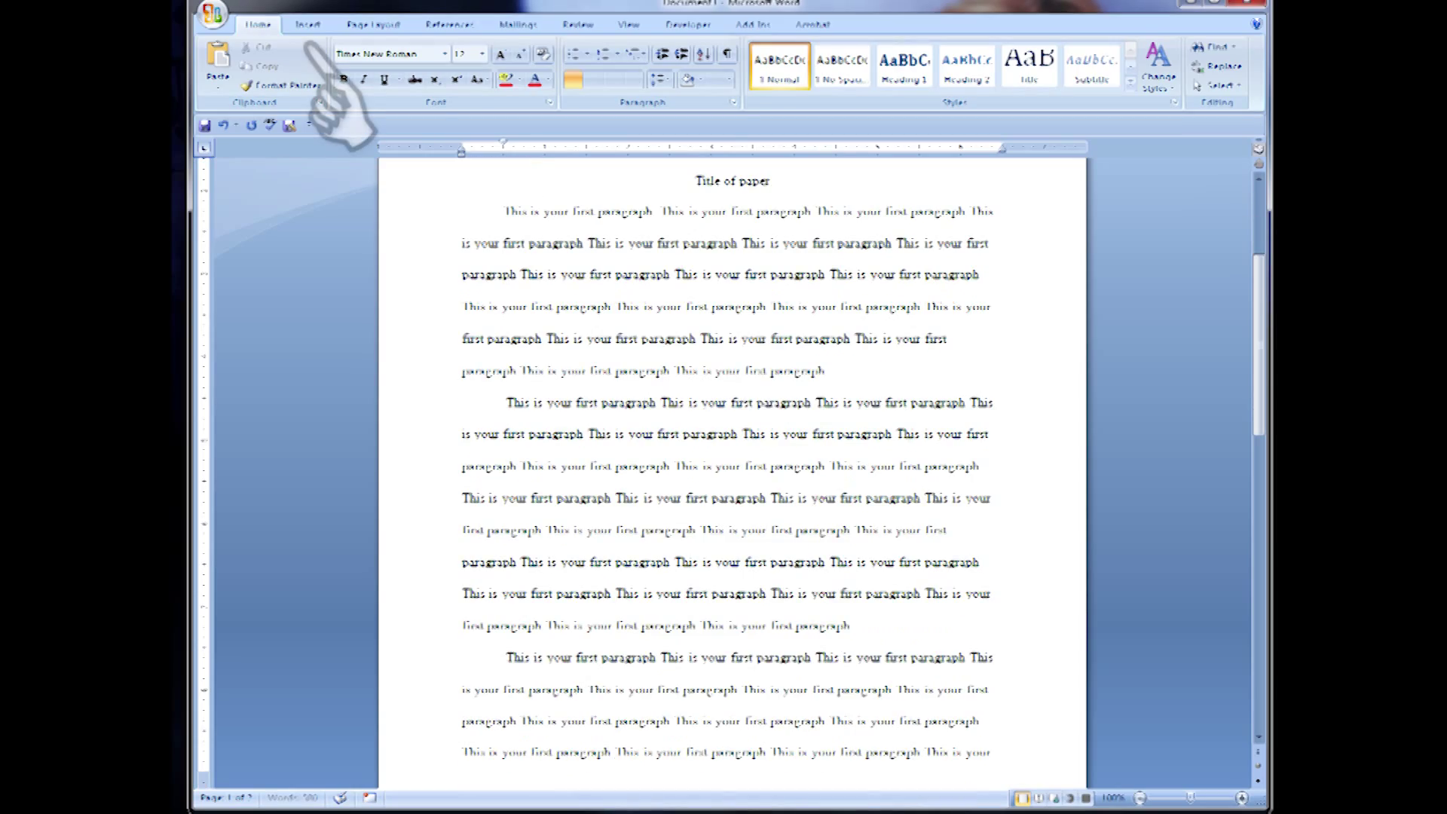
click(309, 24)
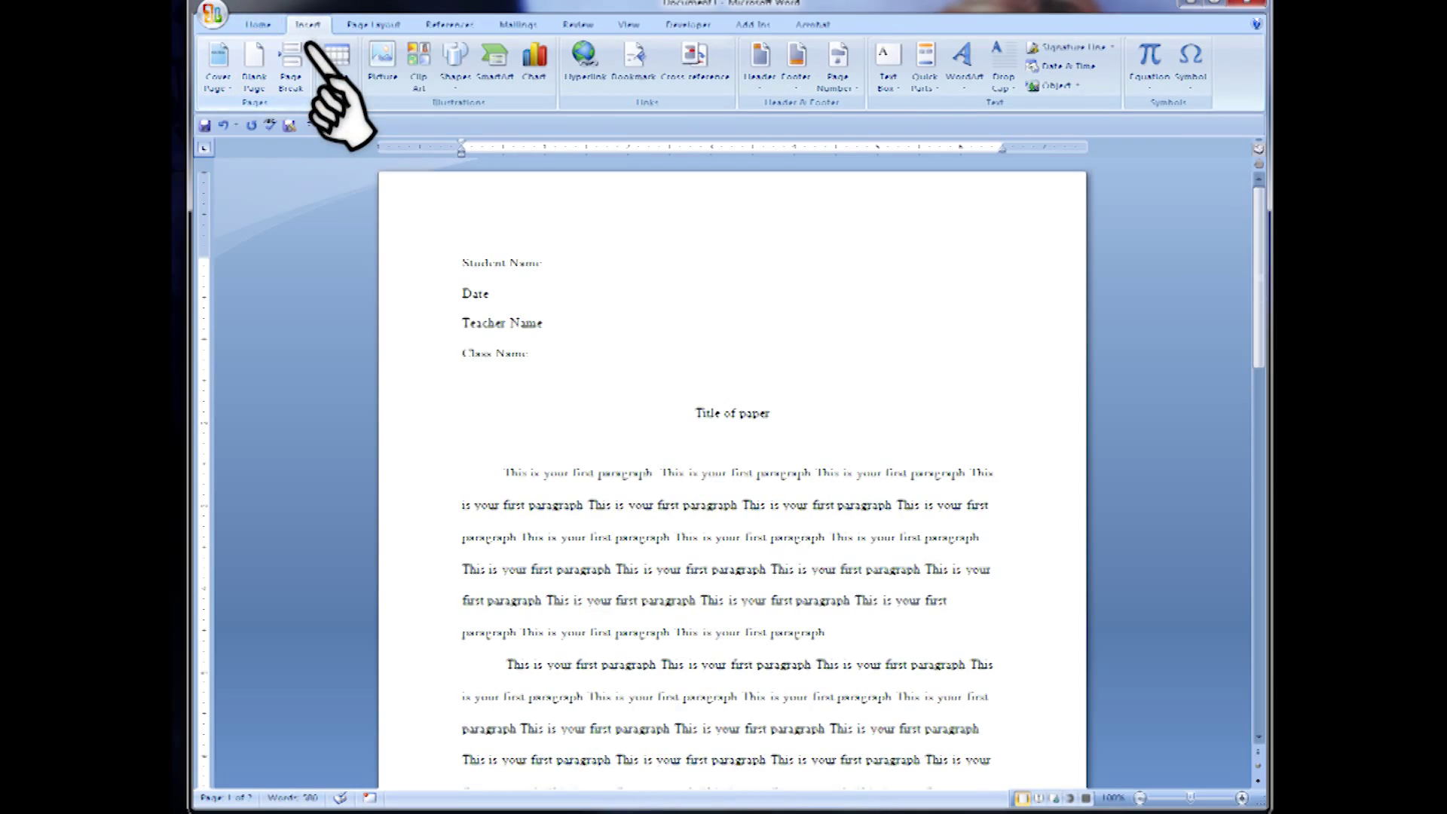
click(758, 61)
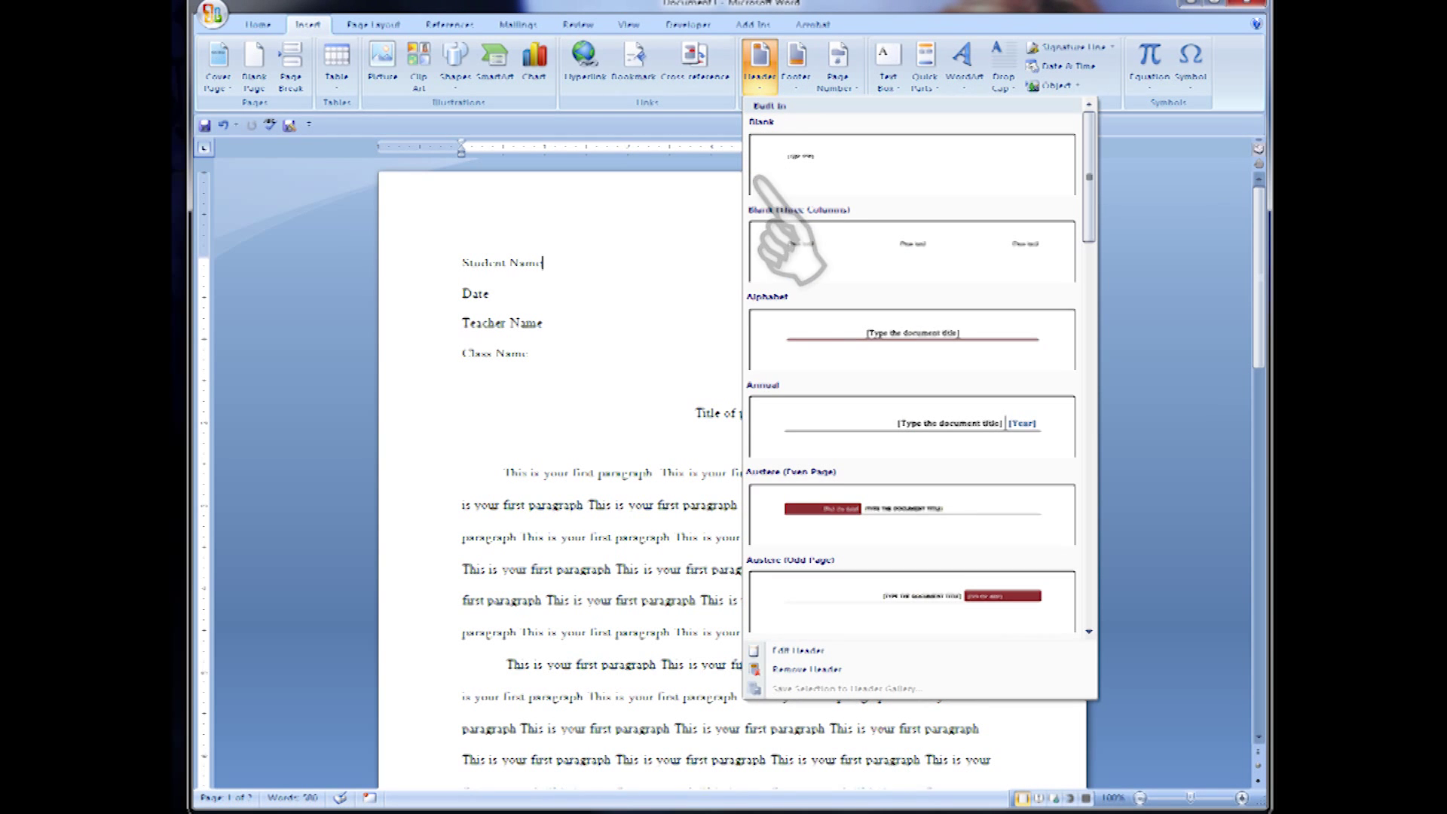
click(912, 165)
text(Last-Name)
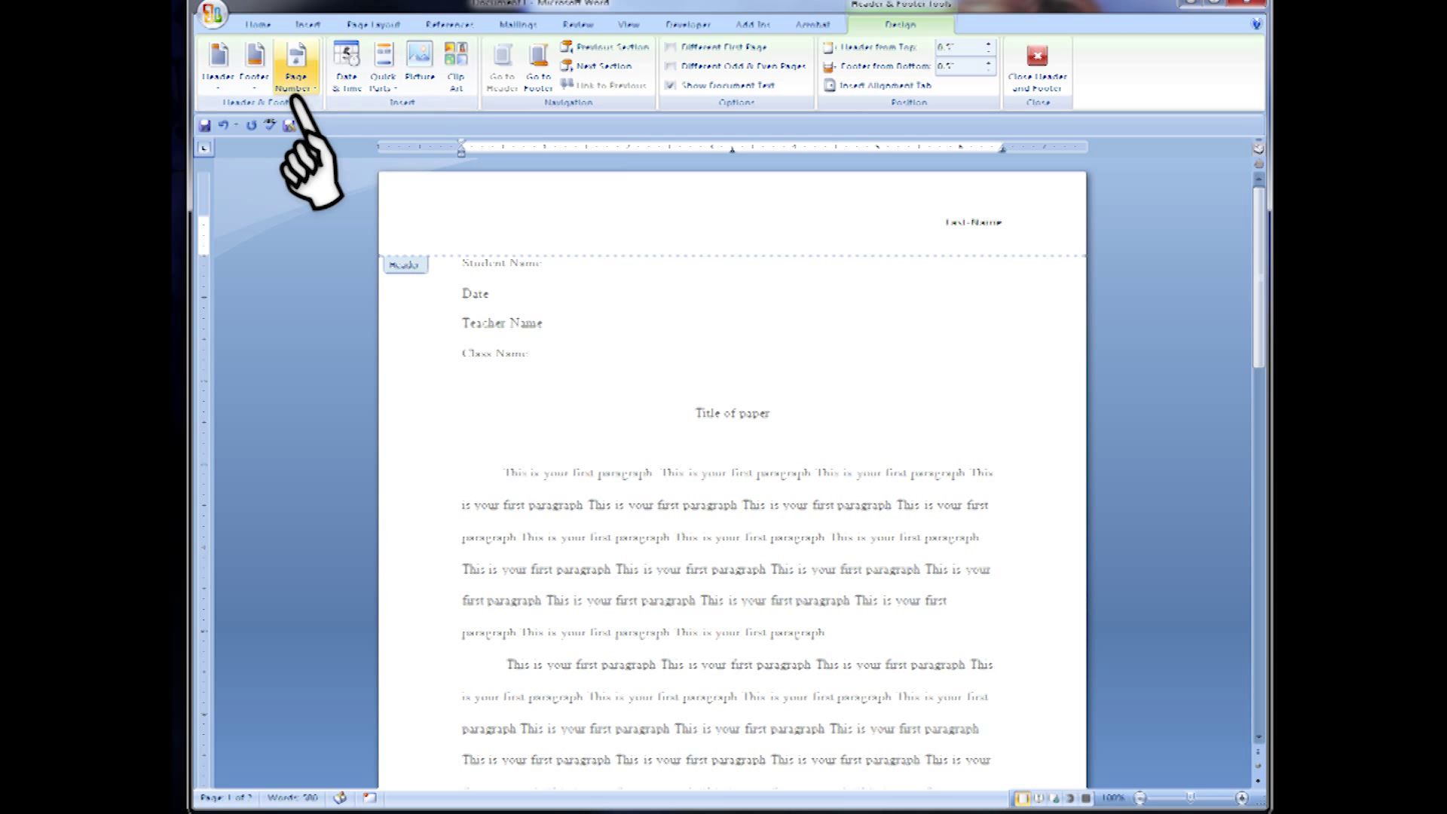
click(295, 67)
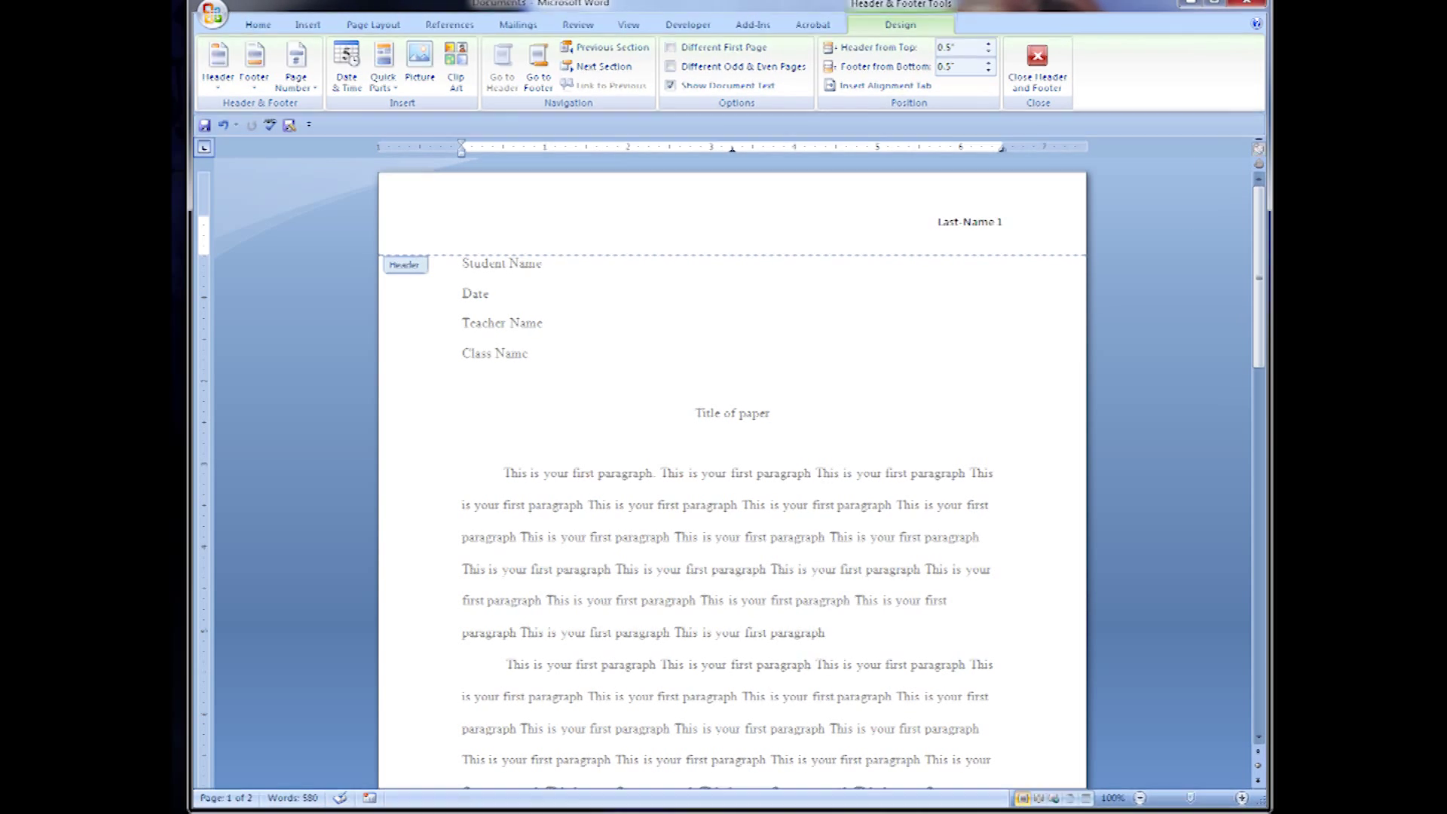
click(670, 46)
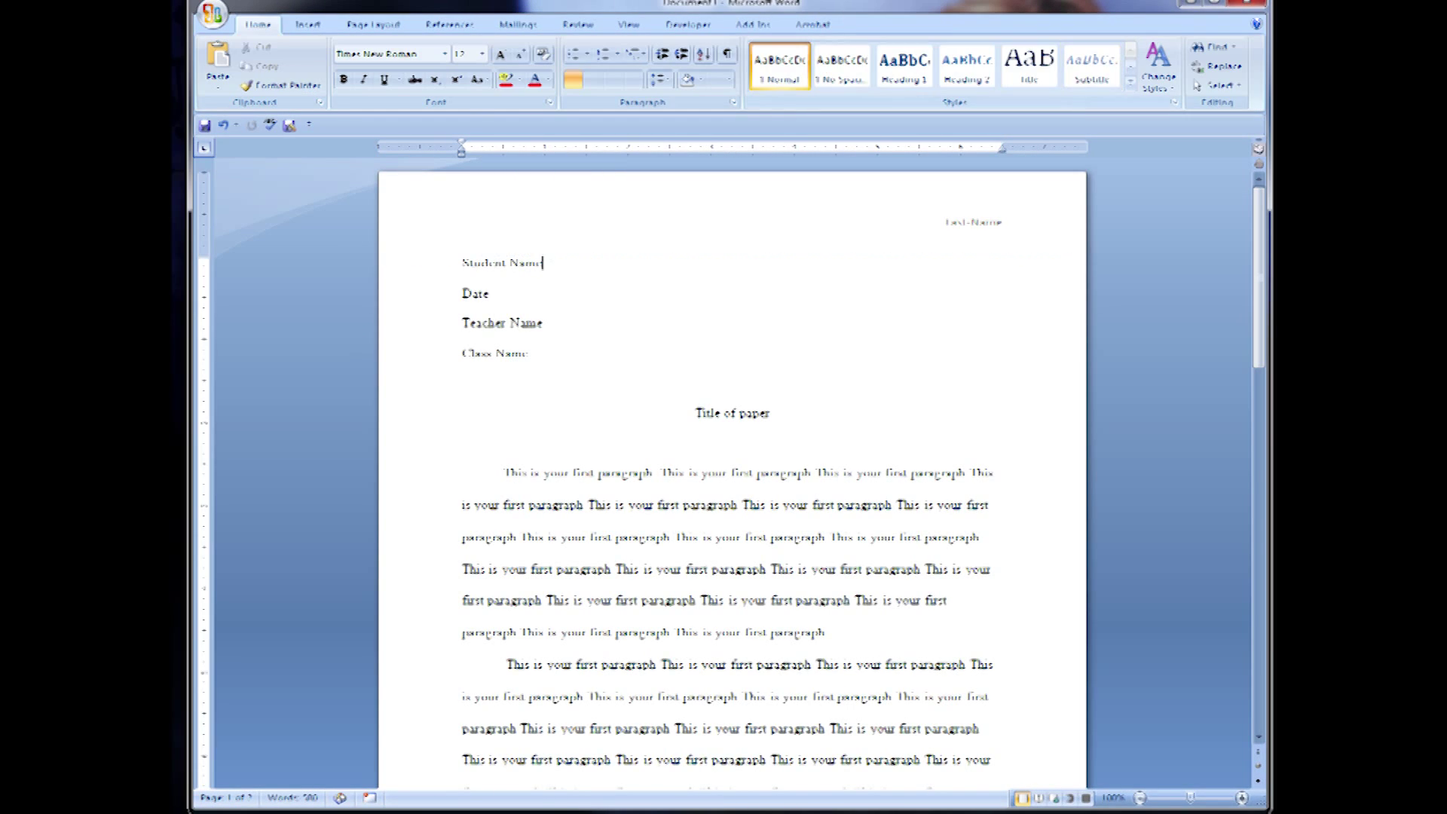
Insert a blank final page and give it a centered 'Bibliography' heading
scroll(down, 3)
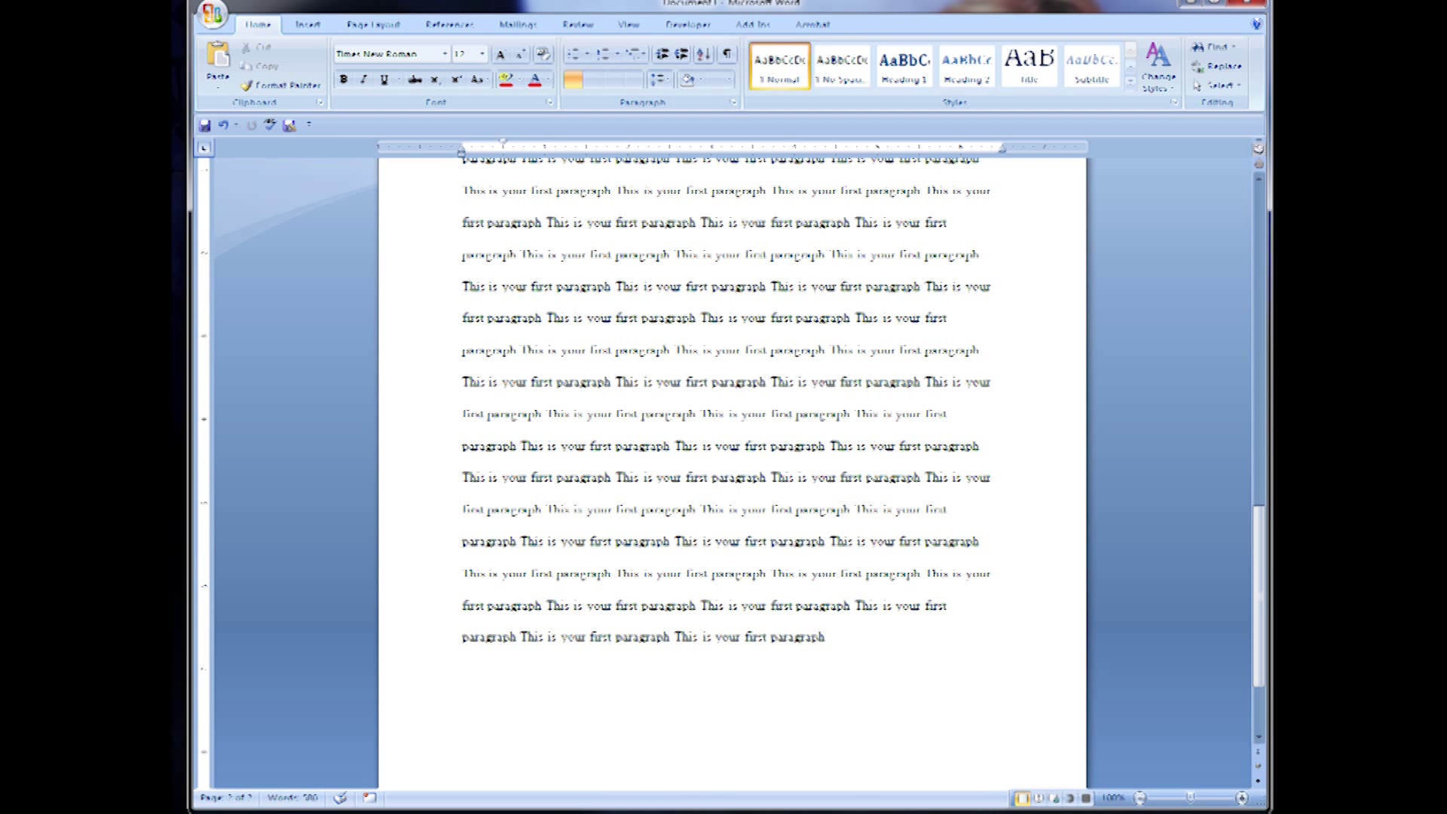
click(308, 23)
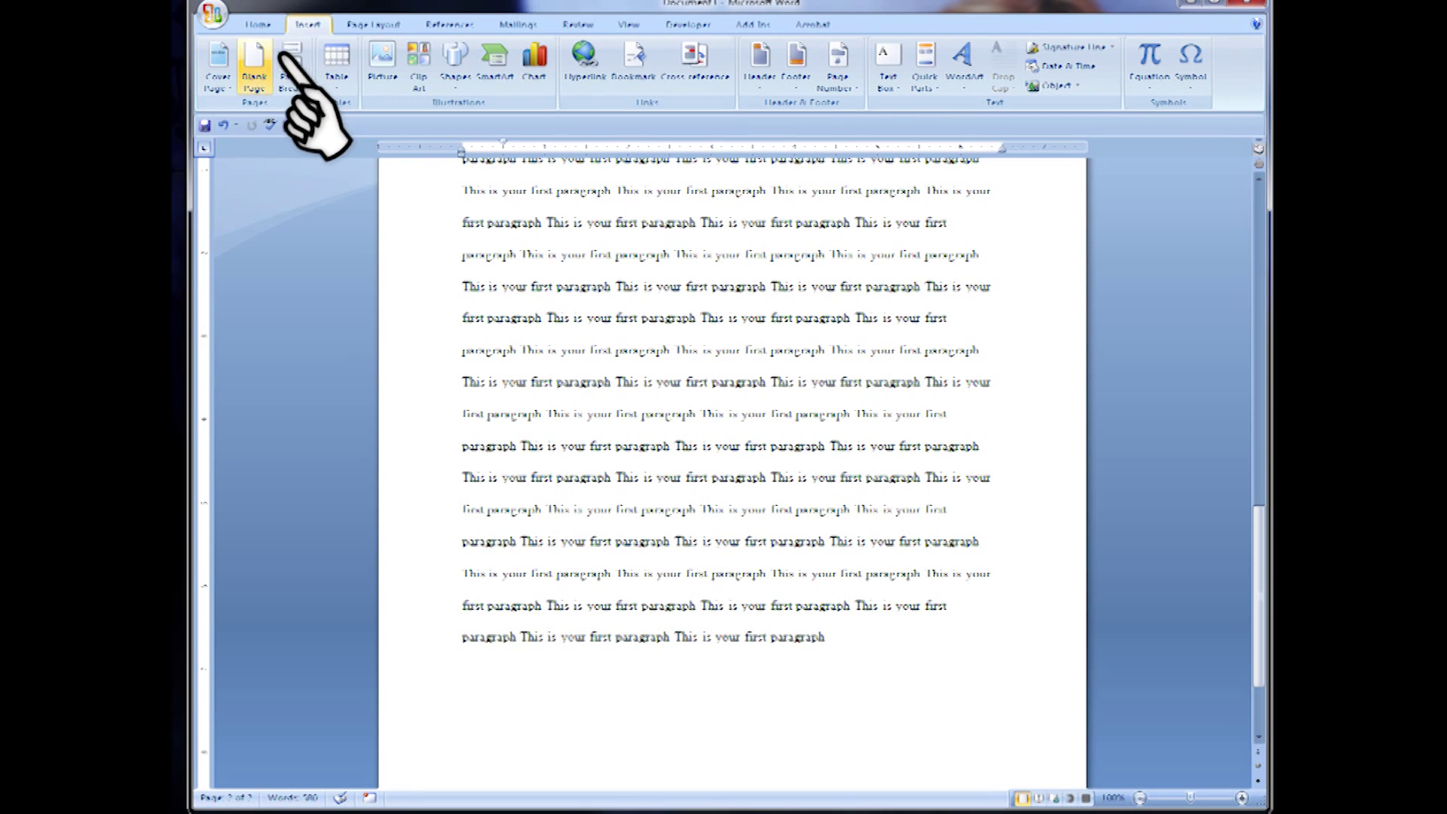
click(253, 67)
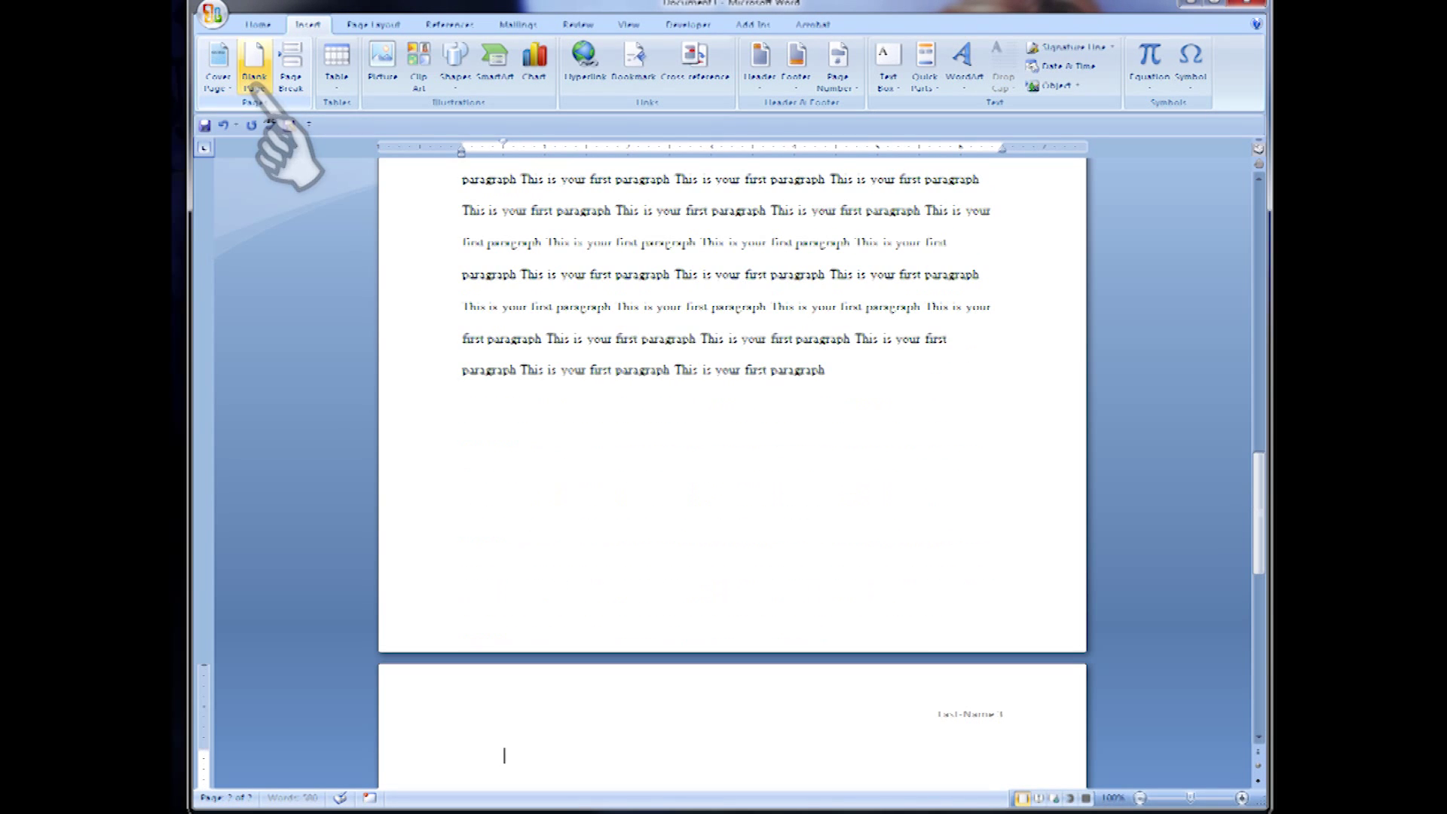
scroll(down, 3)
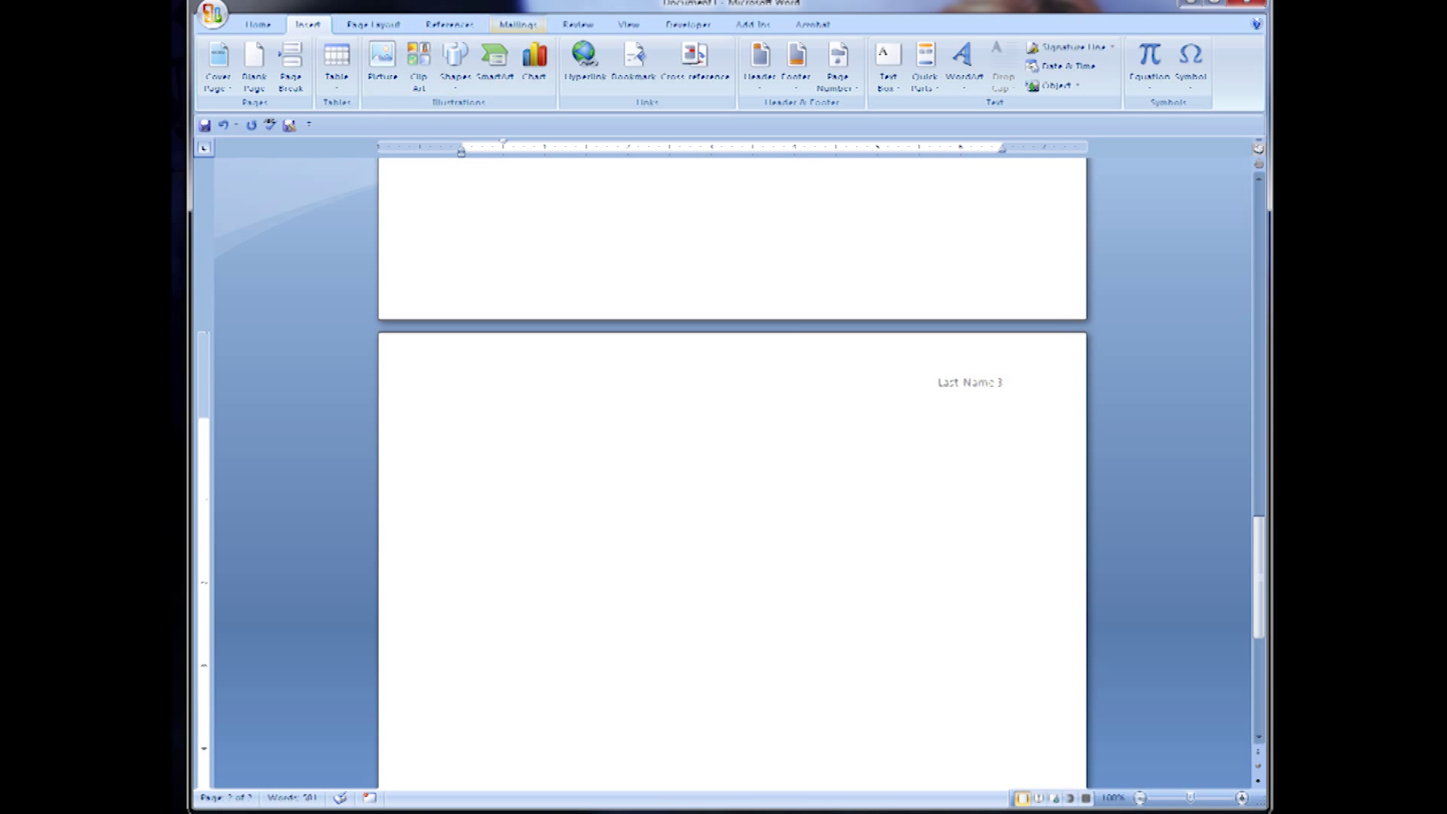
click(257, 24)
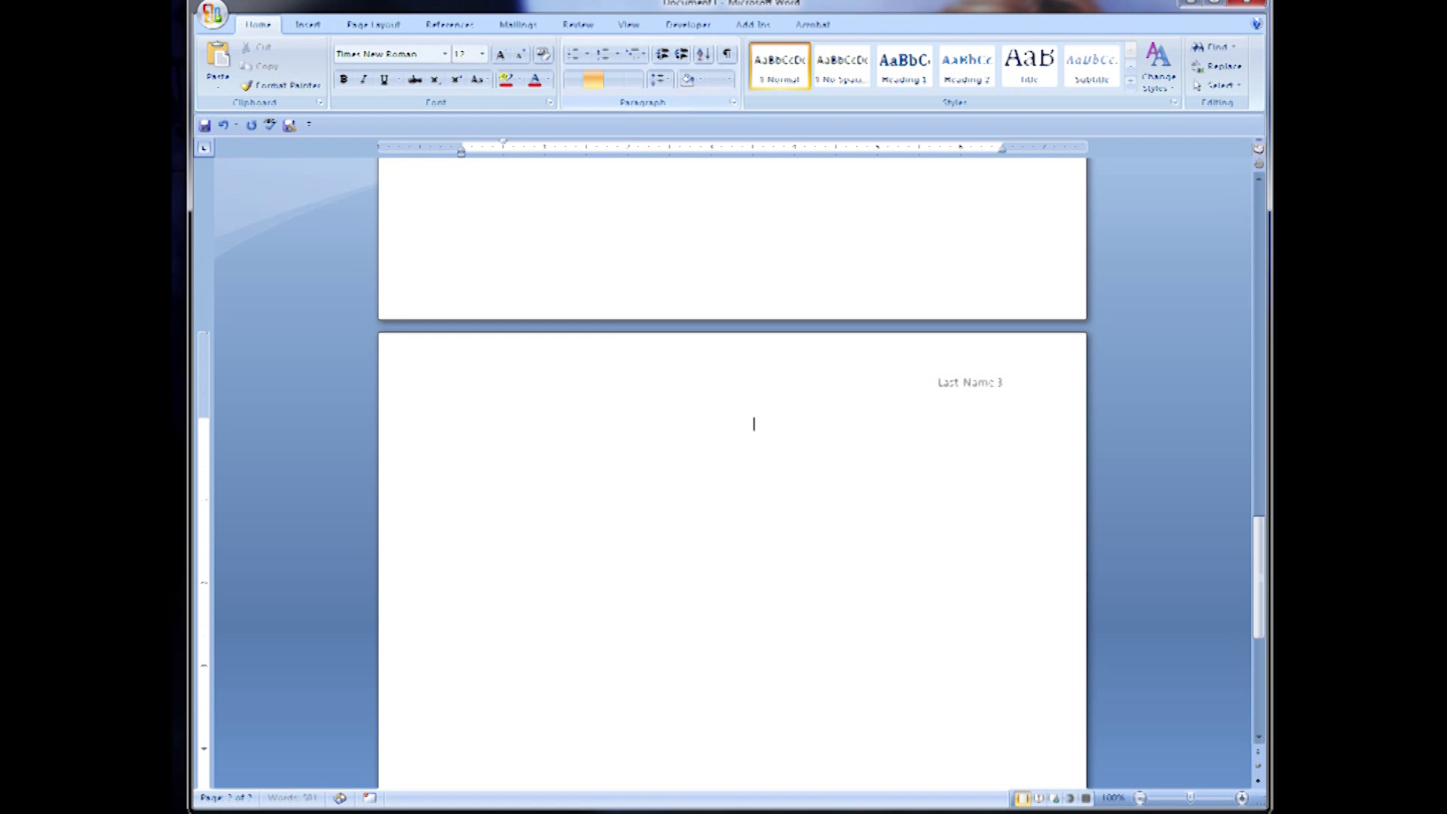
text(Bibliography)
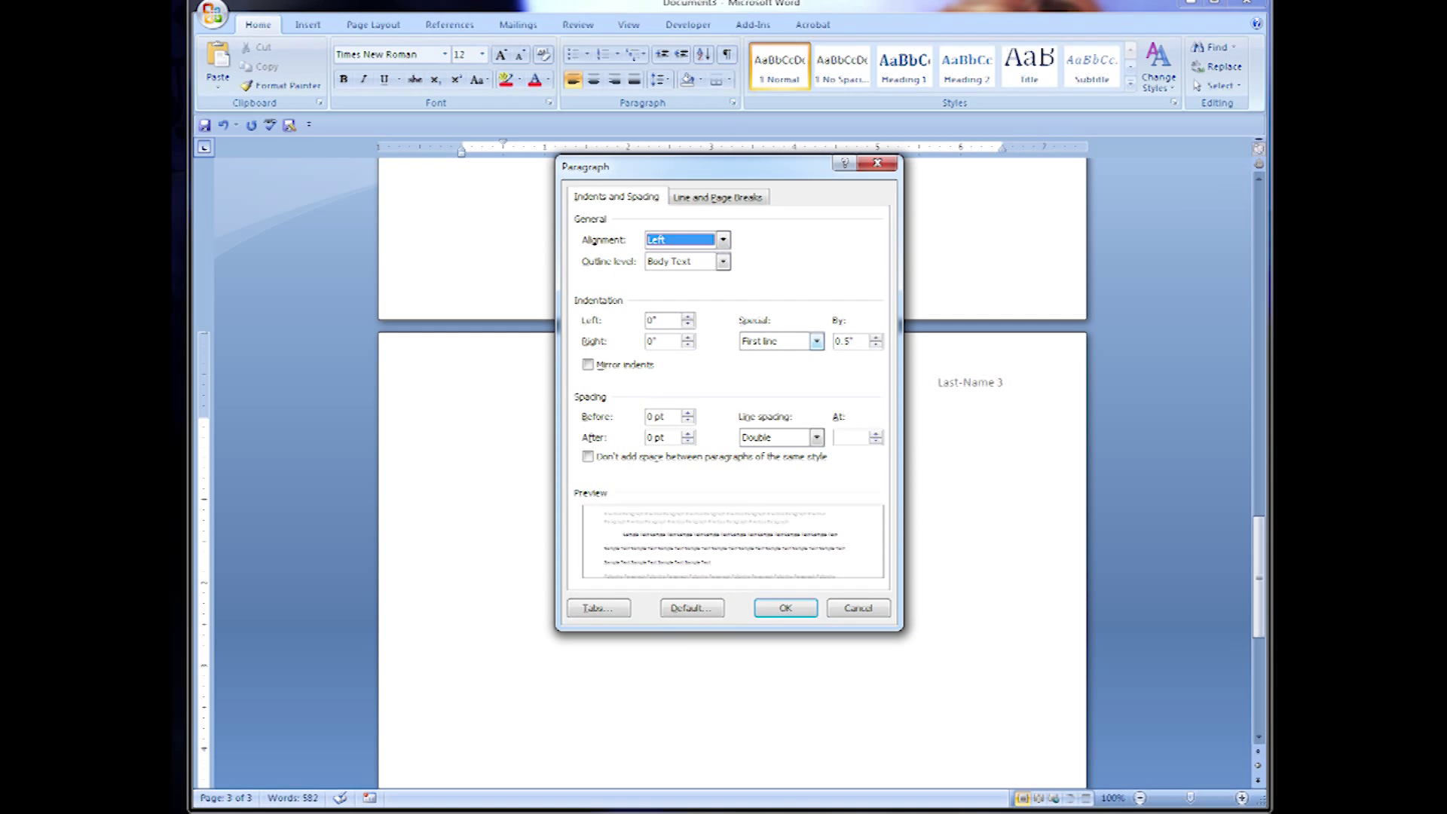
Remove the first-line indent and list 'Source one...' and 'Source two...' under the heading
click(815, 340)
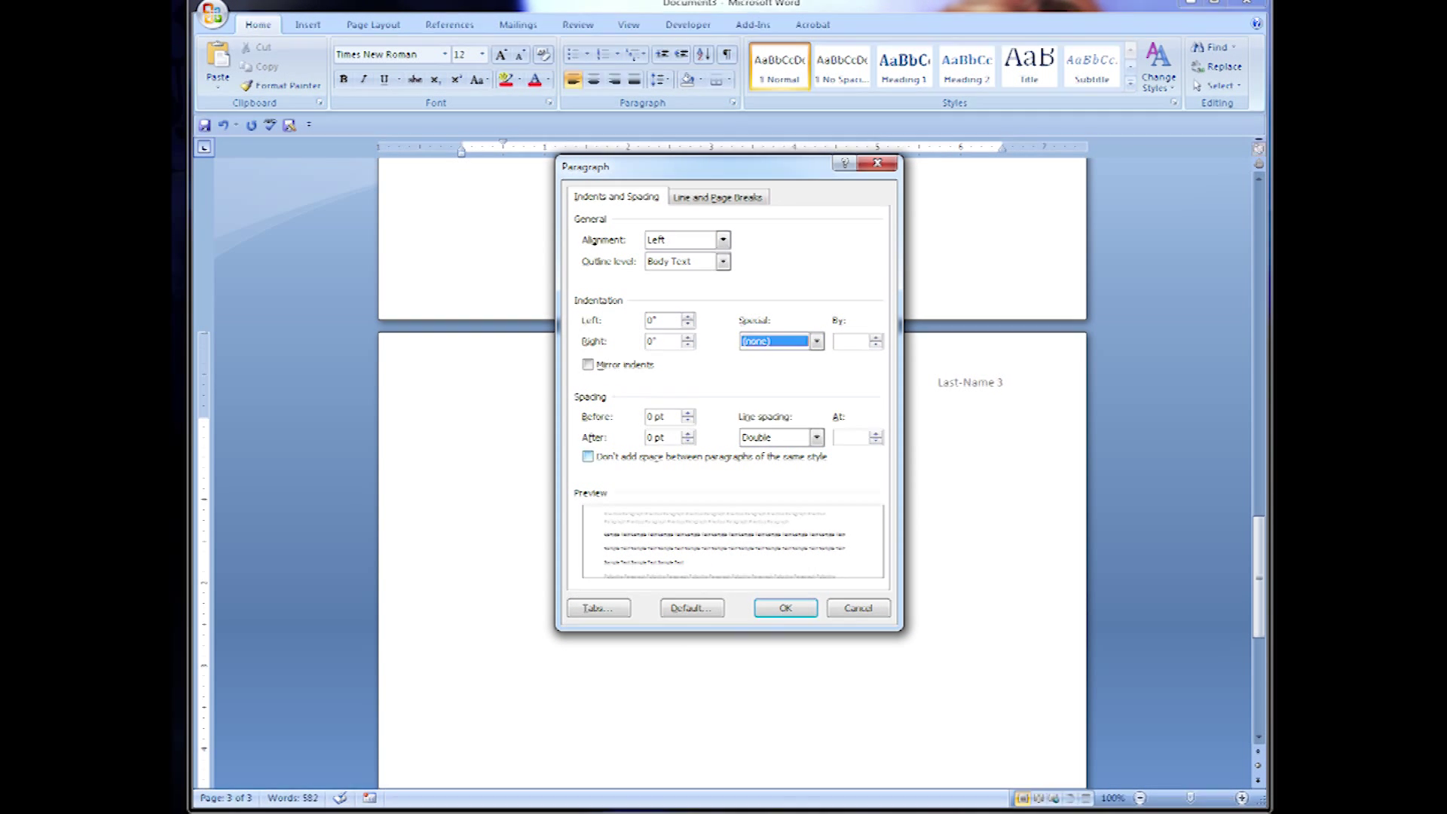
click(785, 607)
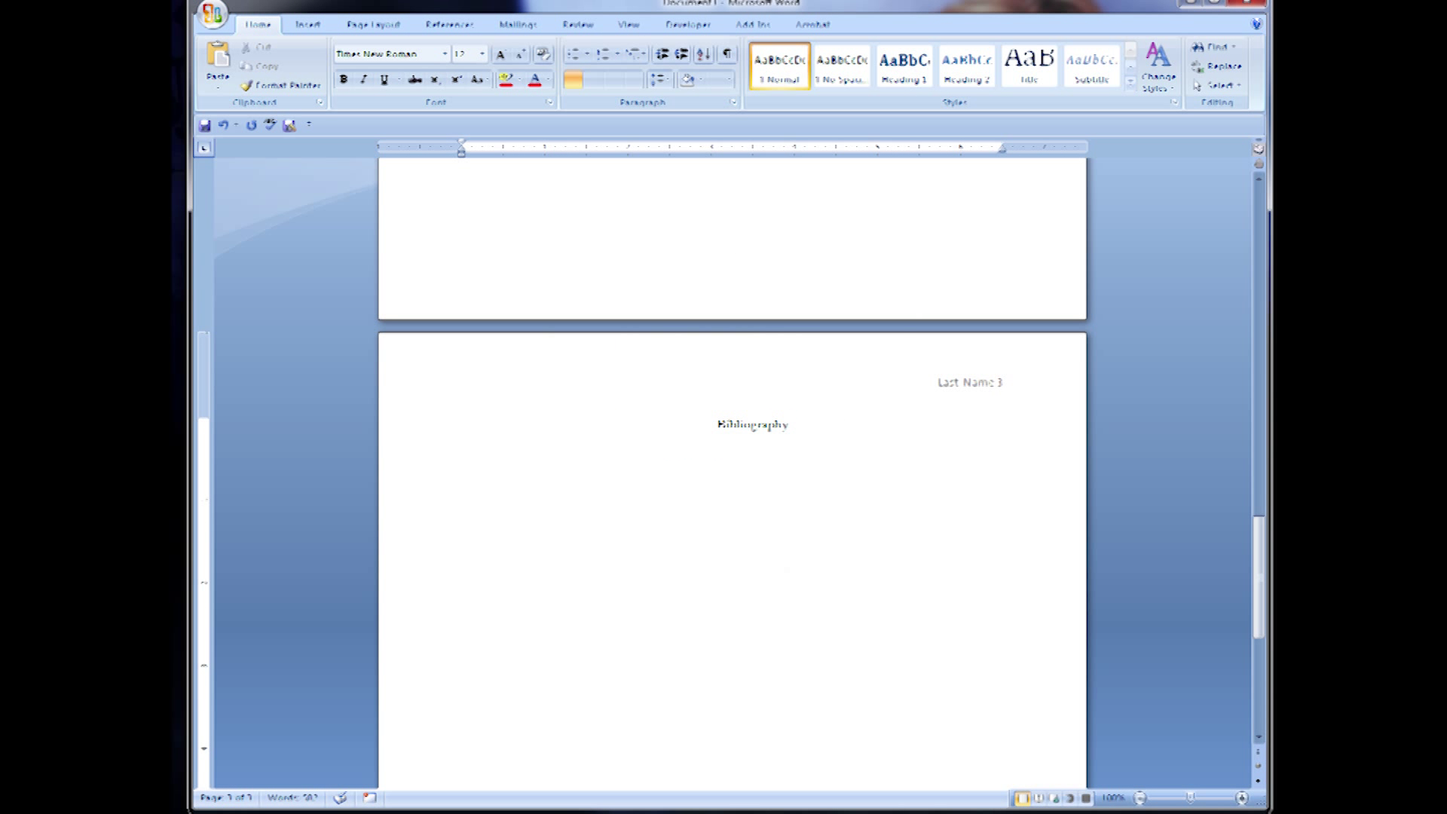
text(Source one...)
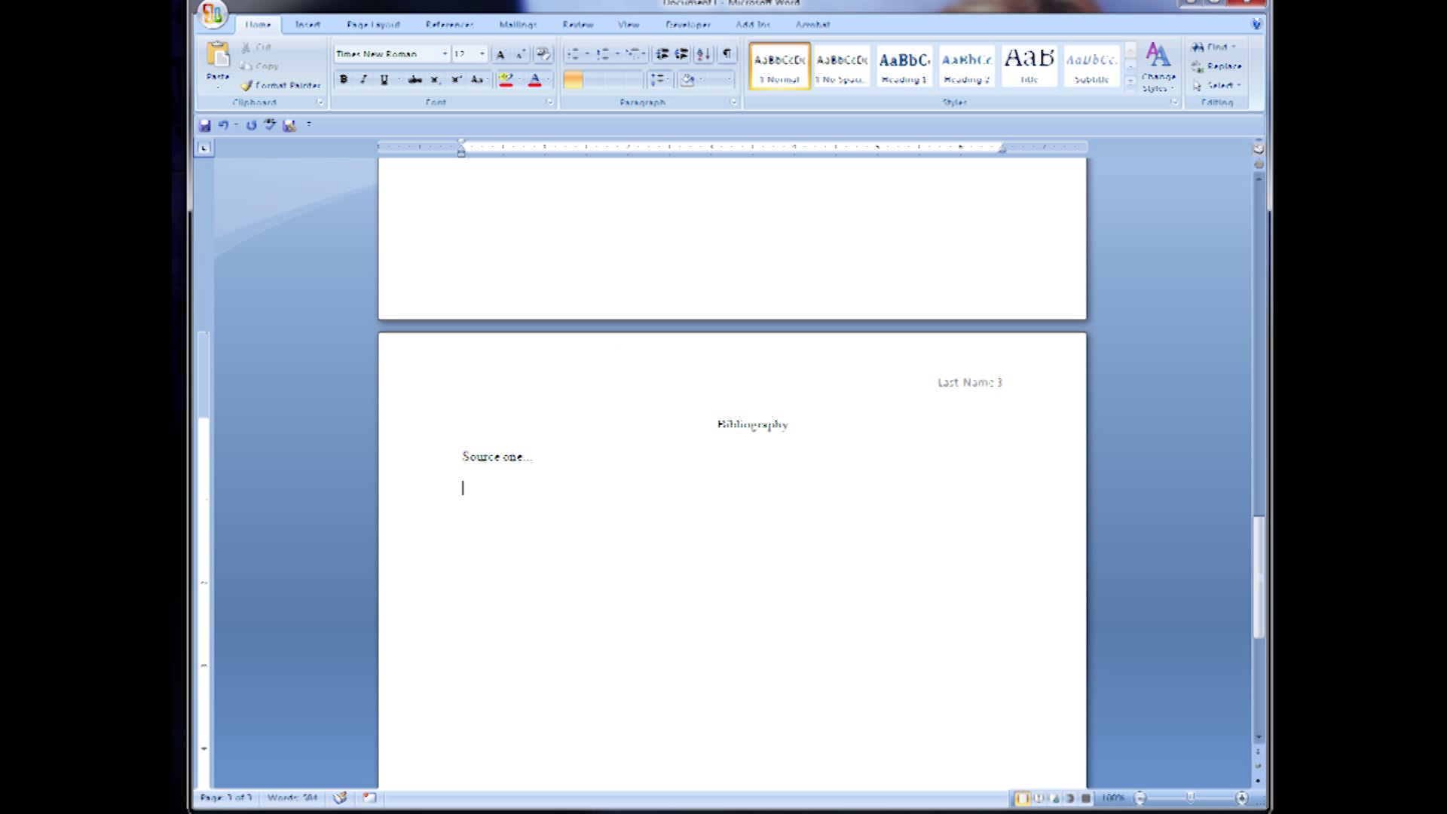
text(Source two...)
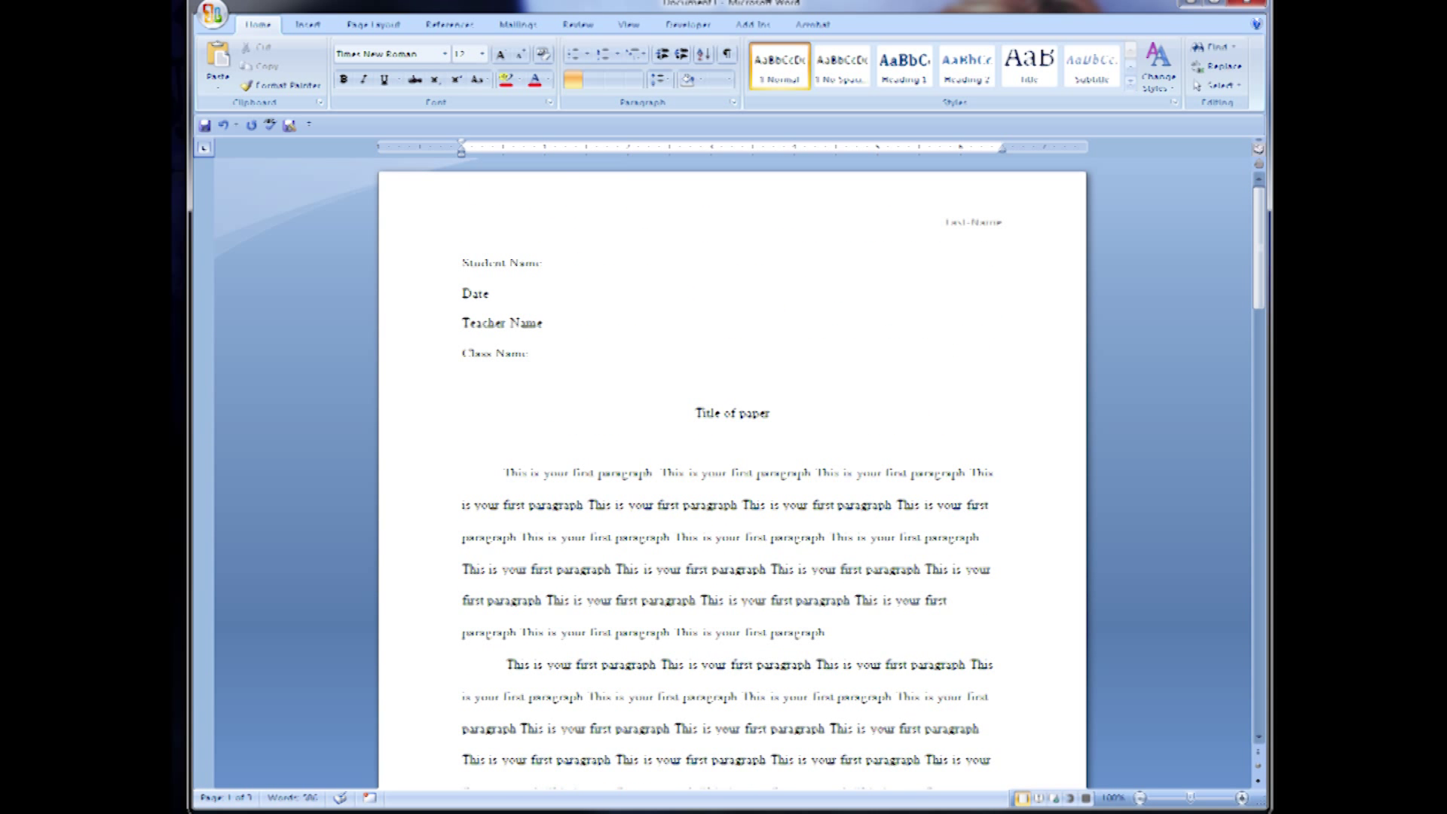
Retitle the paper 'Chicago Manual Style (CMS)'
double_click(732, 413)
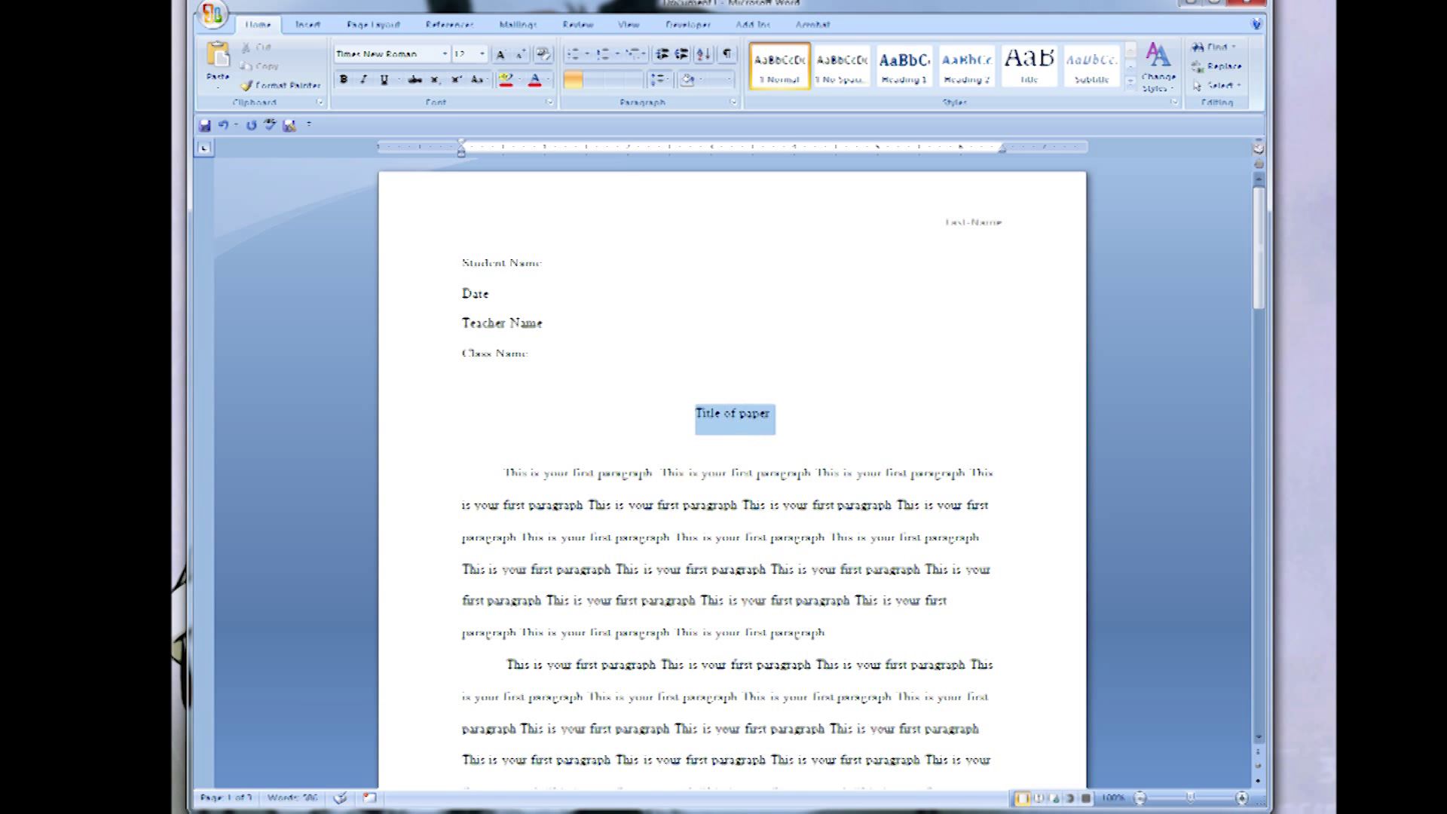
text(Chicago Manual Style (CMS))
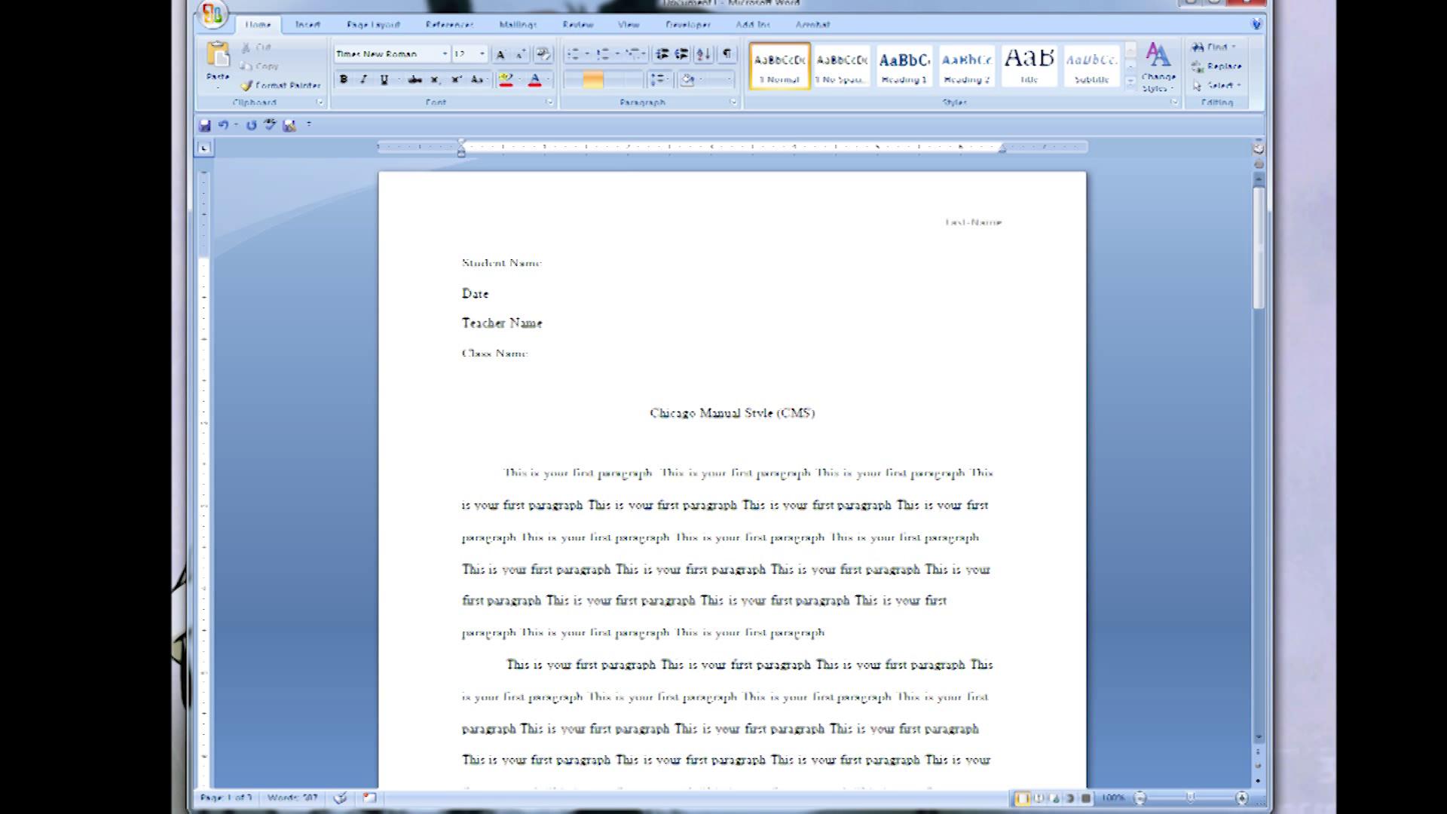